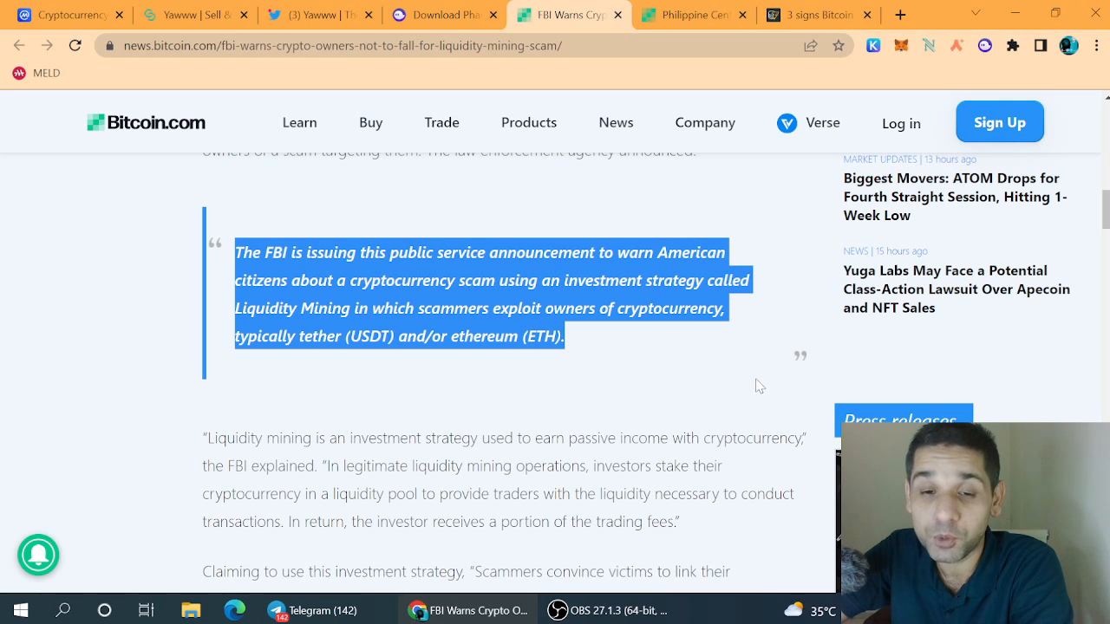
Step: Read the current article and highlight its quote about $70 million in losses
scroll(down, 3)
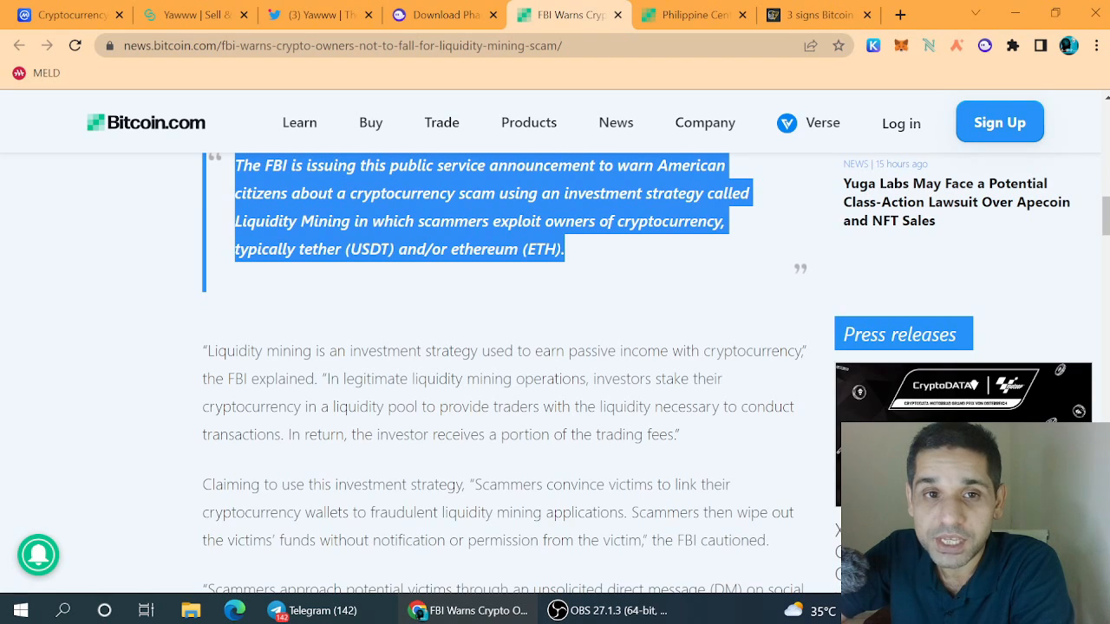
mouse_move(560, 185)
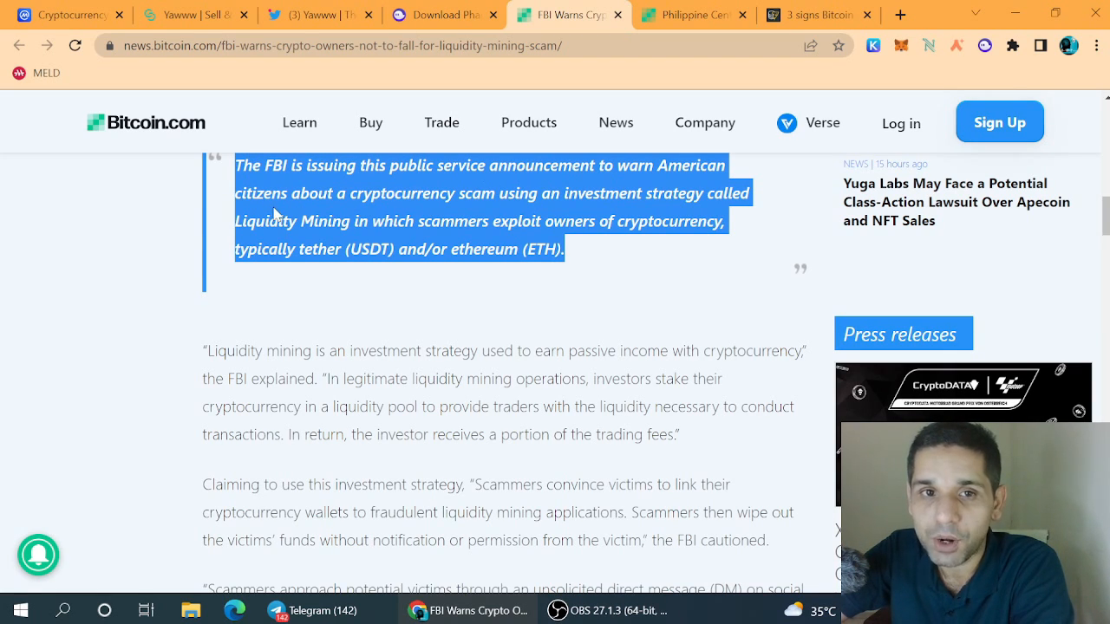
mouse_move(629, 284)
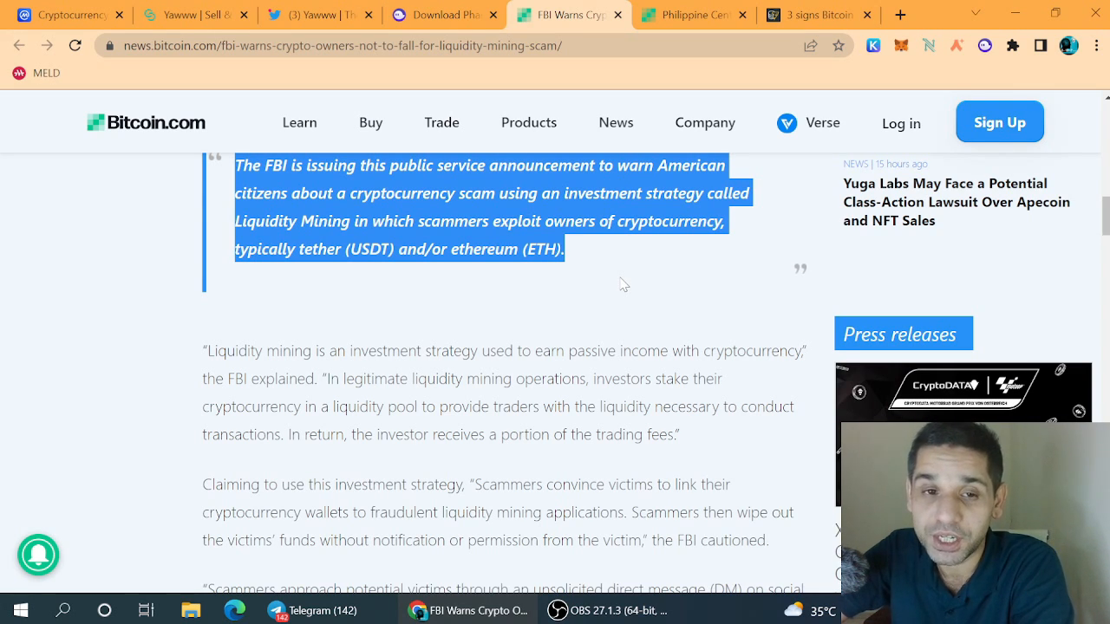
scroll(down, 3)
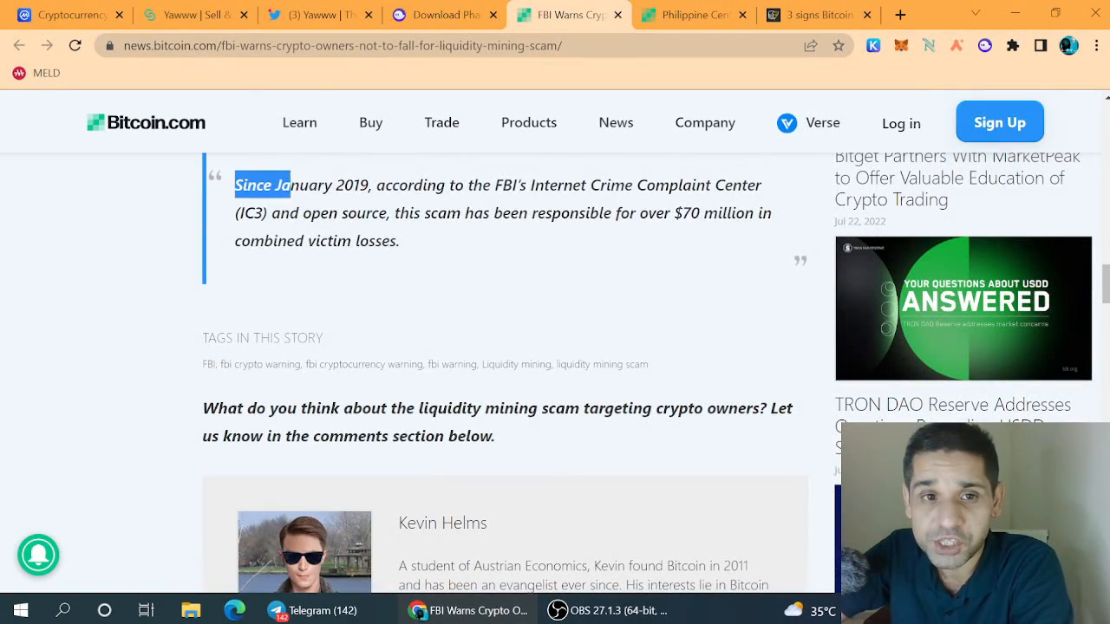
drag(235, 185, 432, 249)
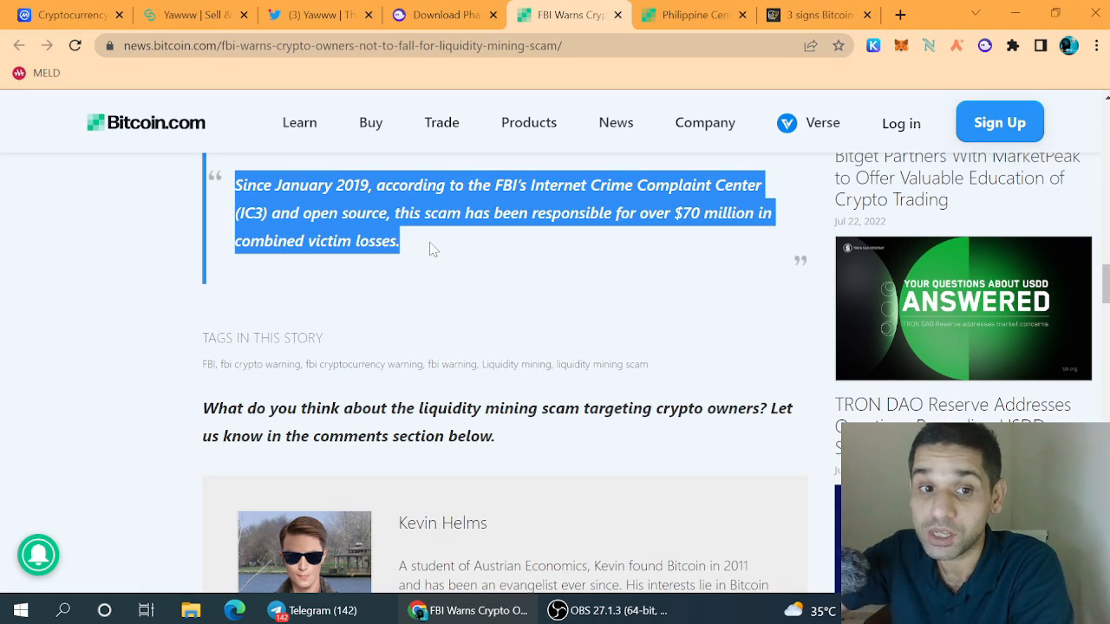
scroll(up, 3)
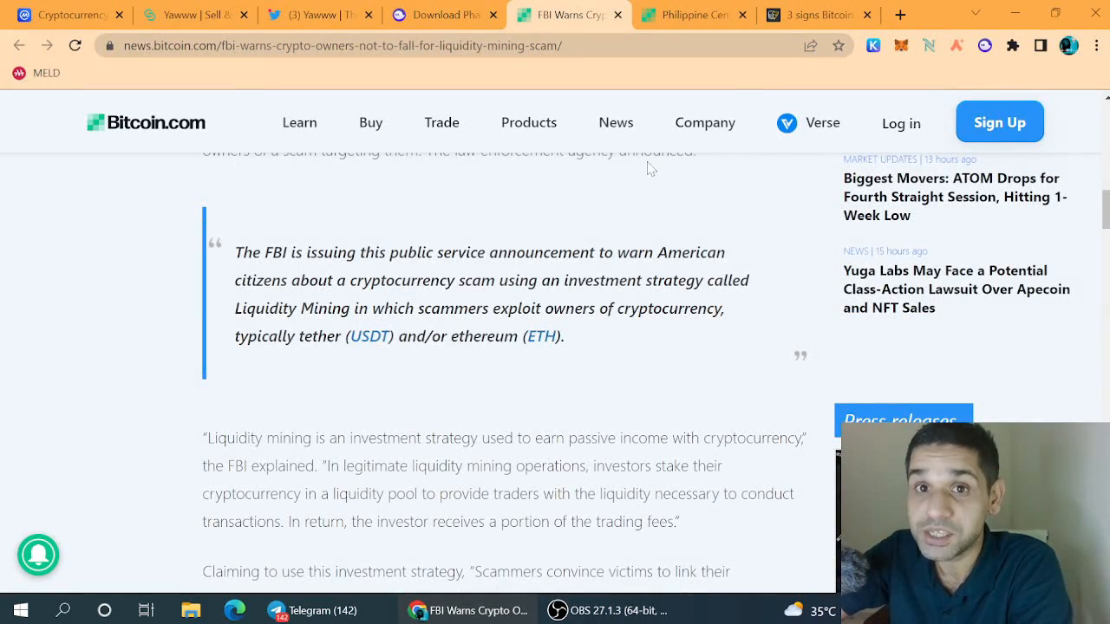
Step: In the Philippine central bank article, highlight the governor's no-ban and valuation quotes
click(691, 16)
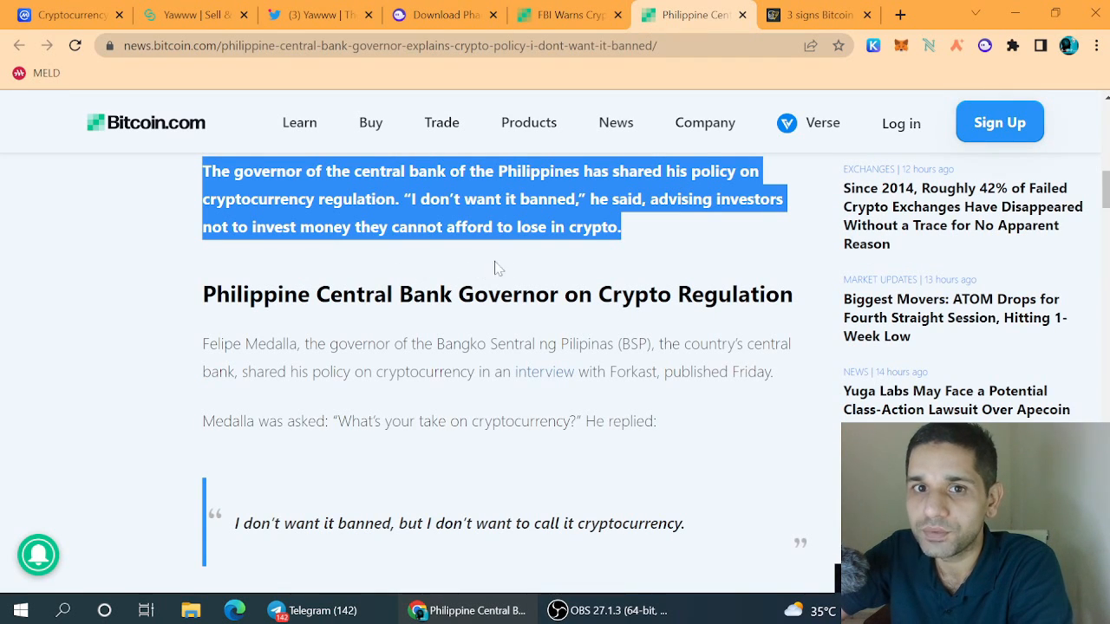
mouse_move(647, 263)
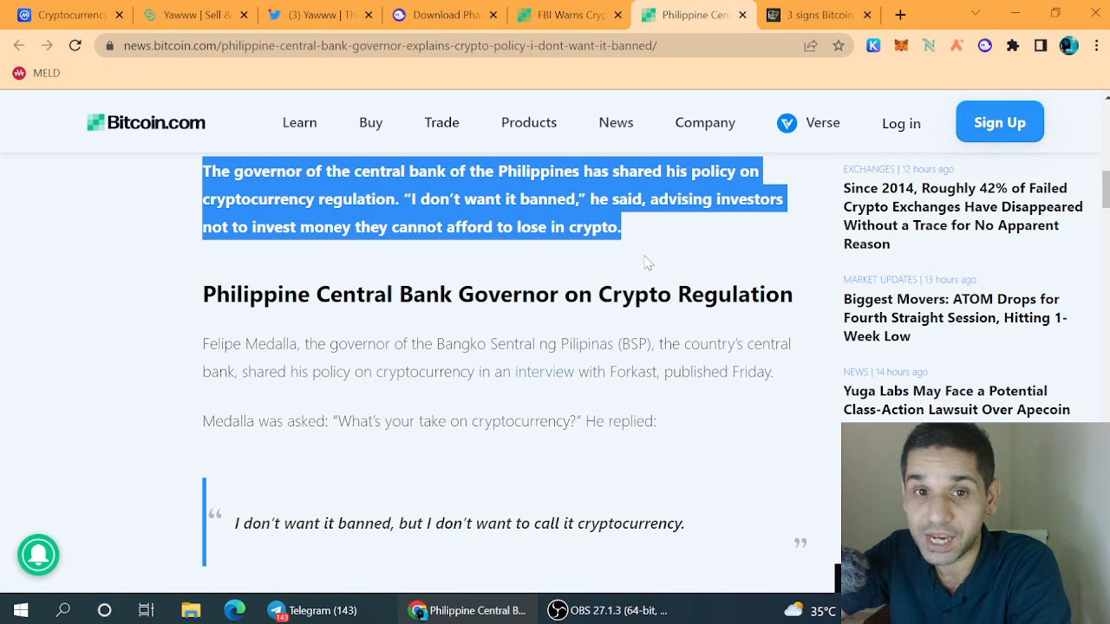
mouse_move(628, 250)
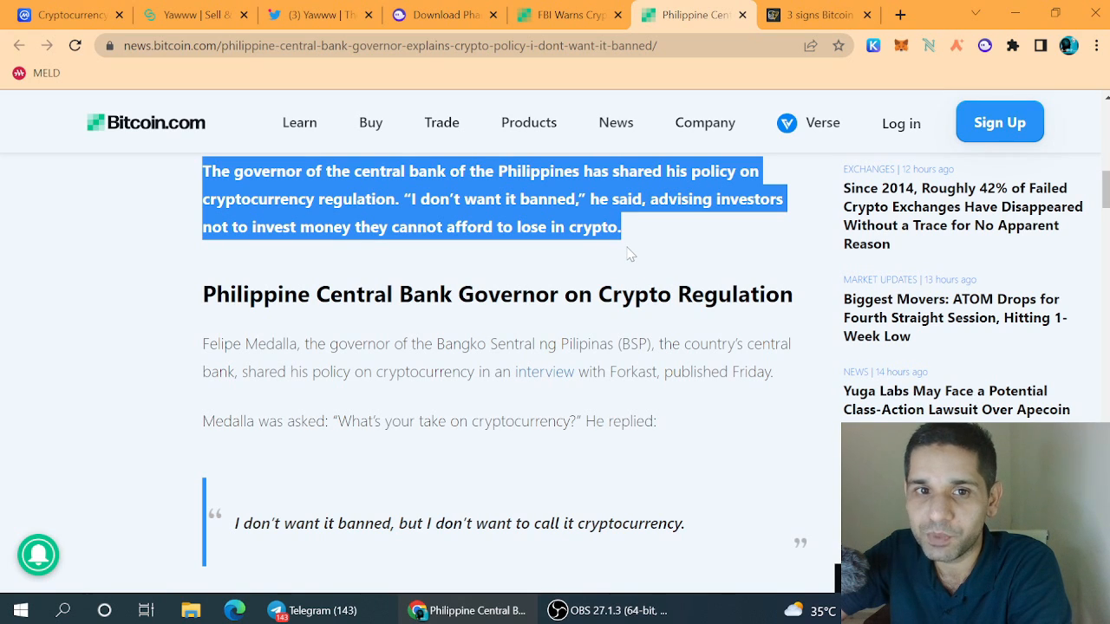
scroll(down, 3)
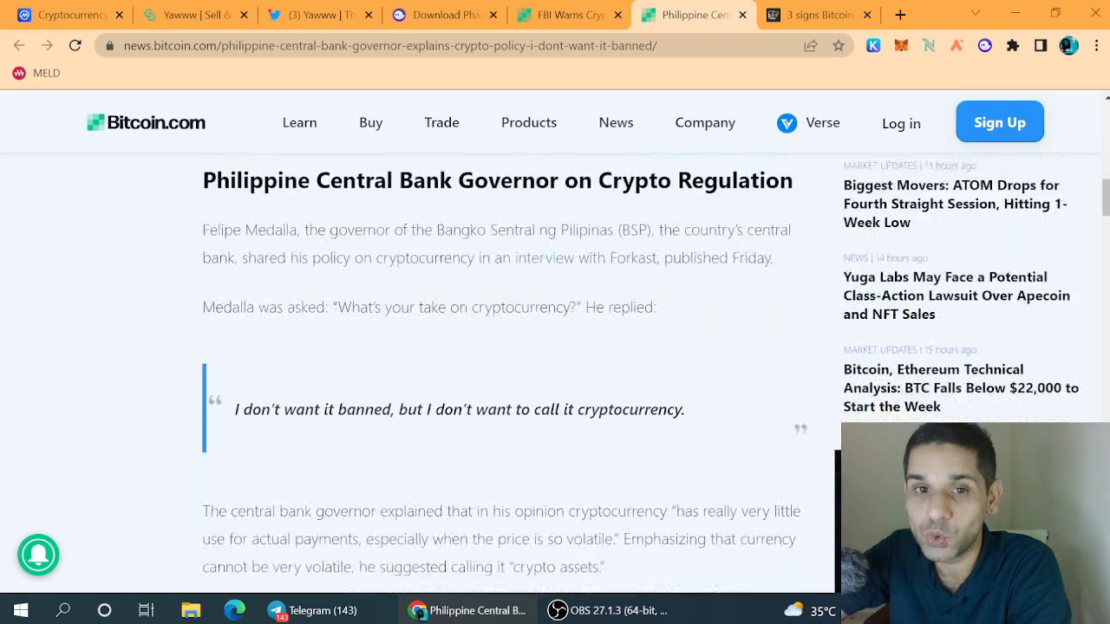
scroll(down, 3)
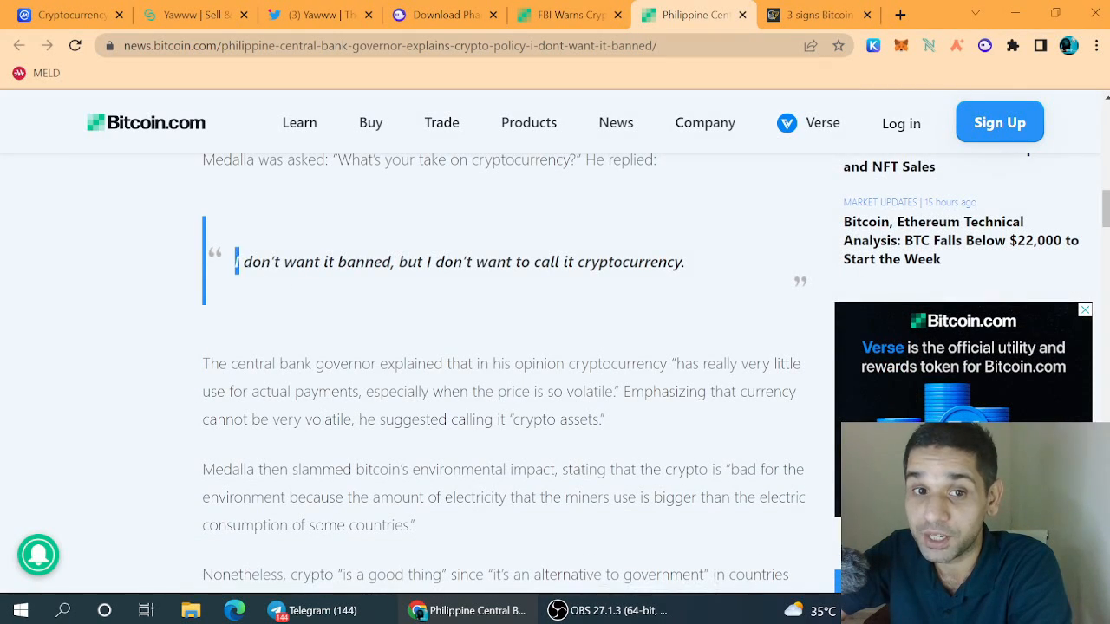
drag(240, 261, 684, 261)
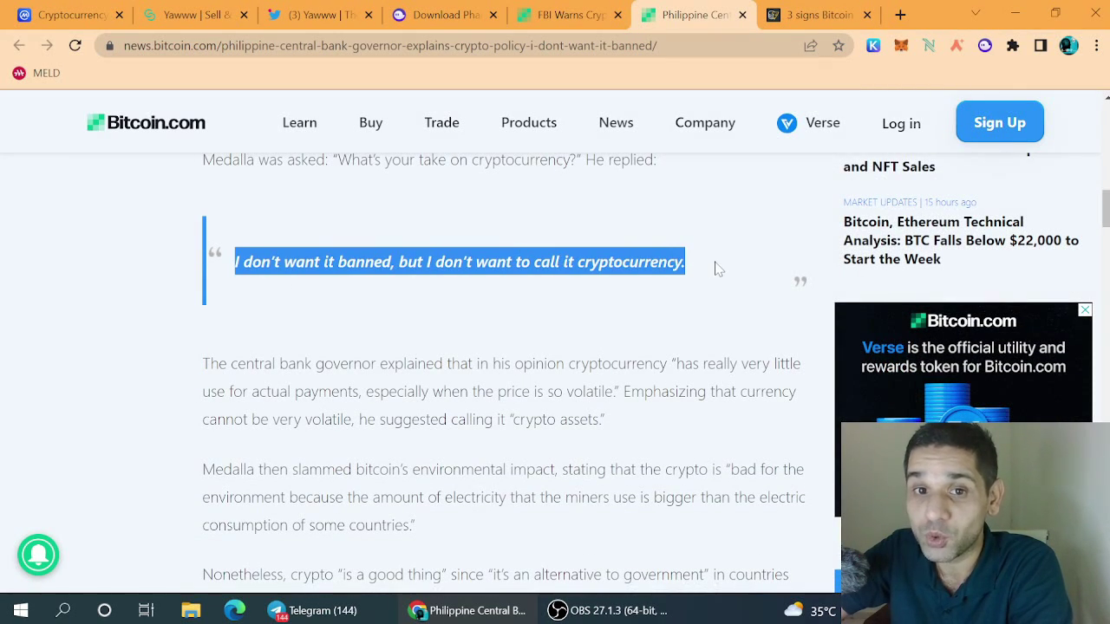
scroll(down, 3)
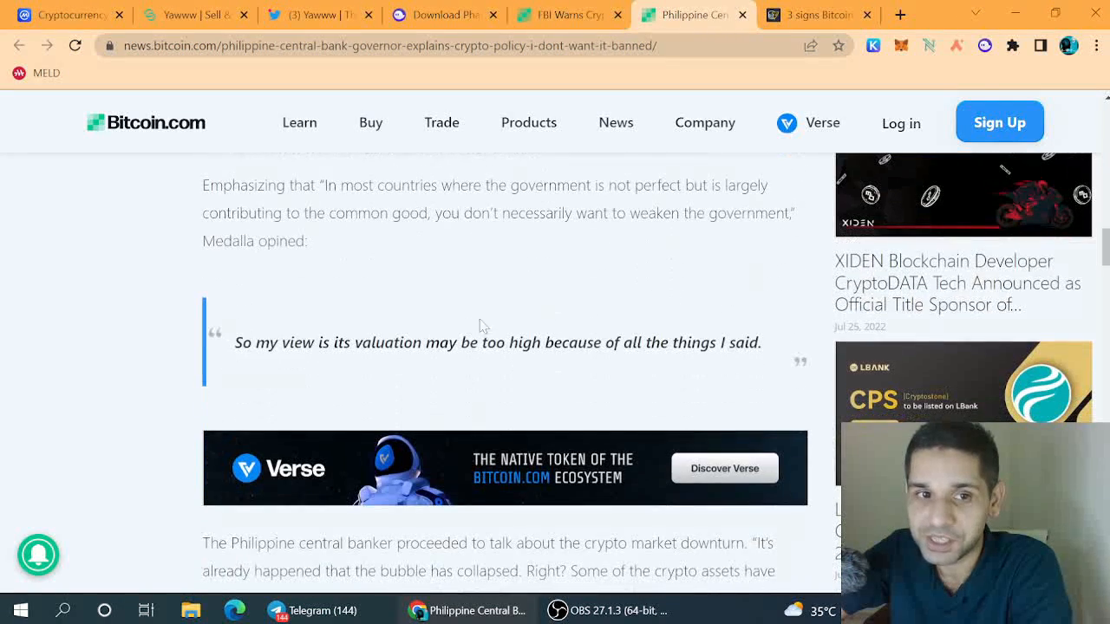
drag(234, 342, 403, 341)
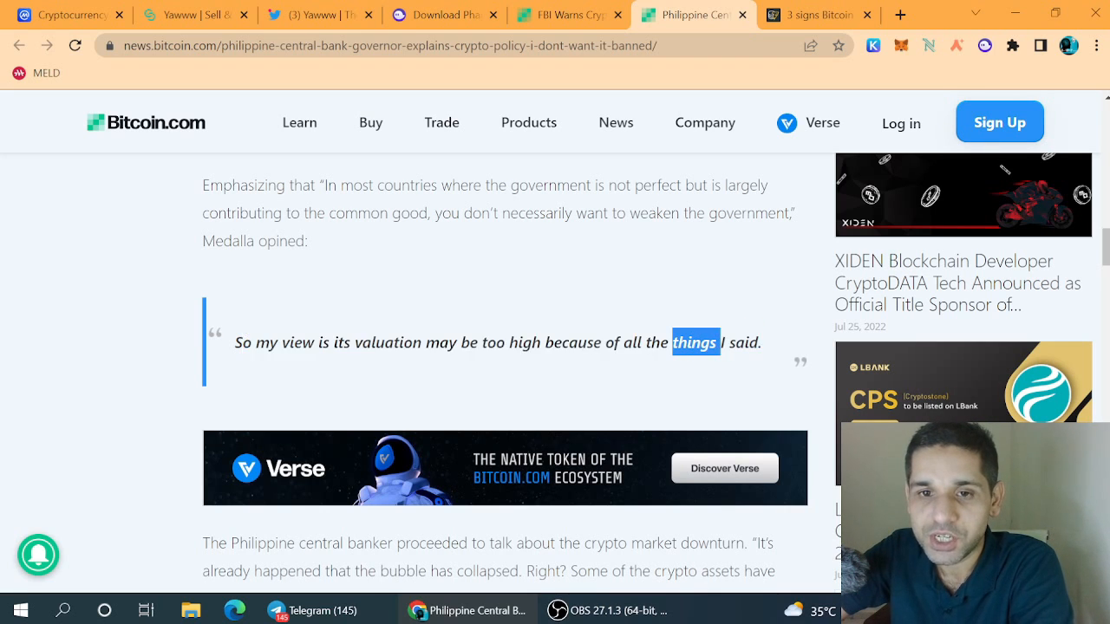
scroll(up, 3)
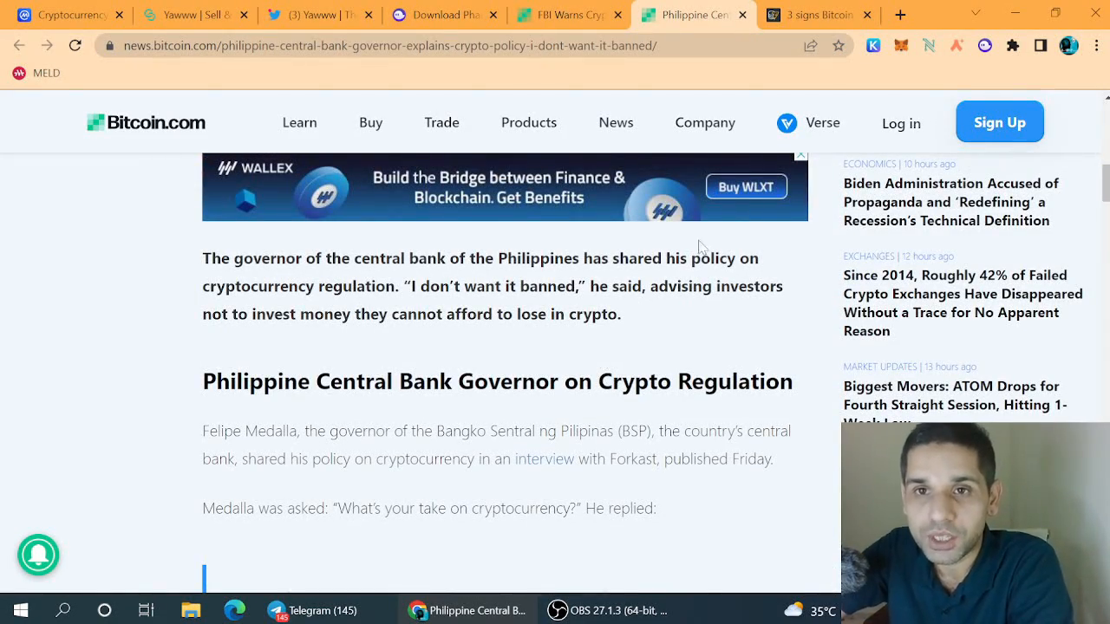
Step: Read the Cointelegraph macro-bottom article down to its oversold-RSI section
click(817, 14)
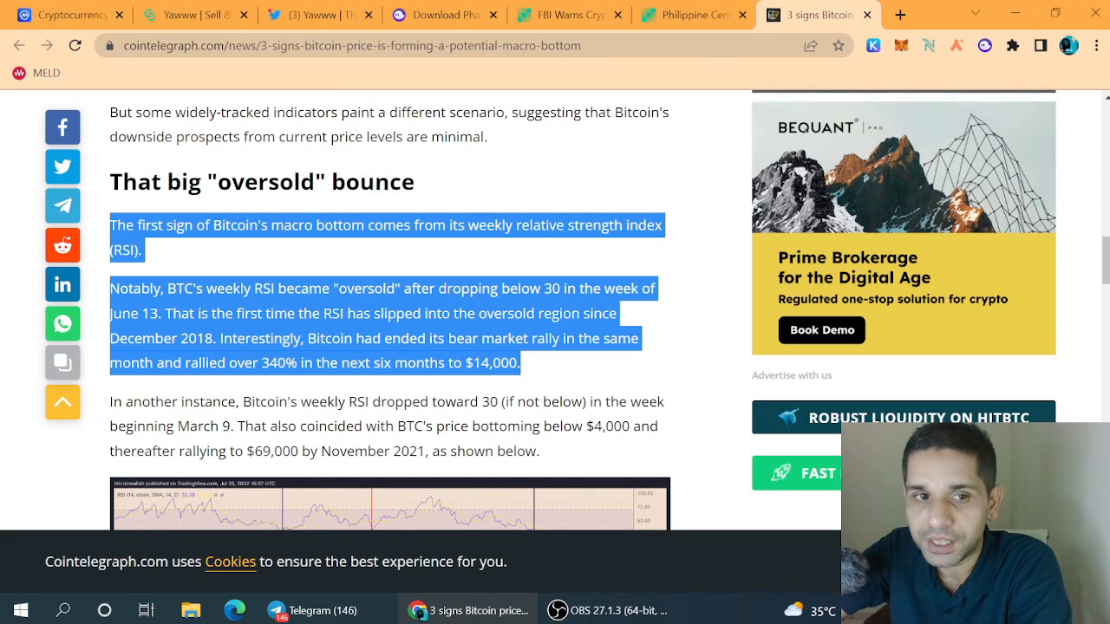
scroll(down, 3)
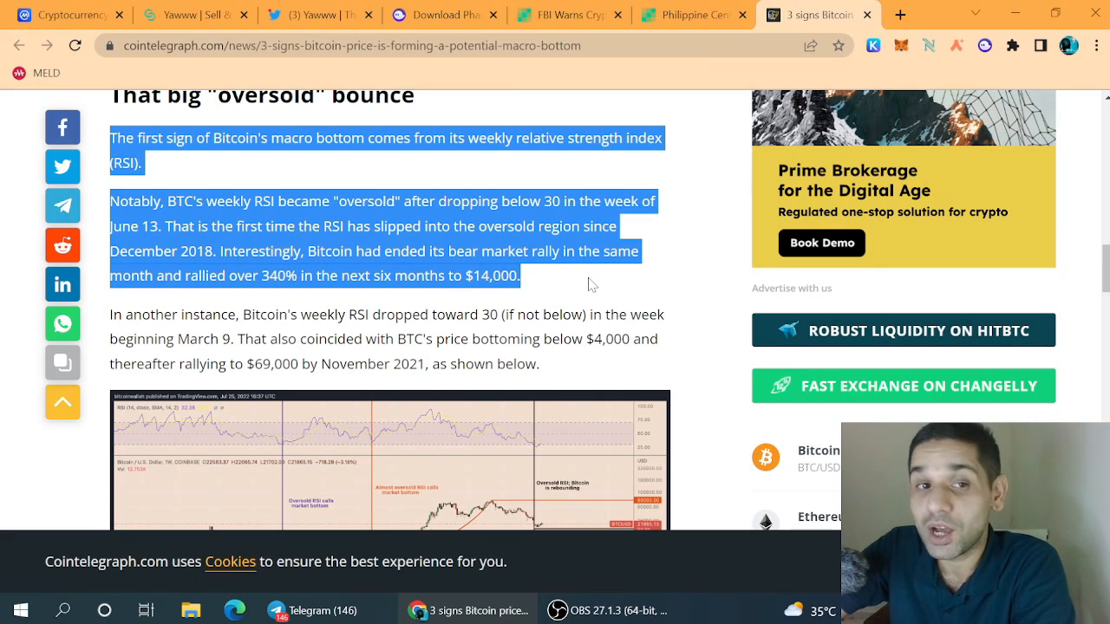
mouse_move(546, 292)
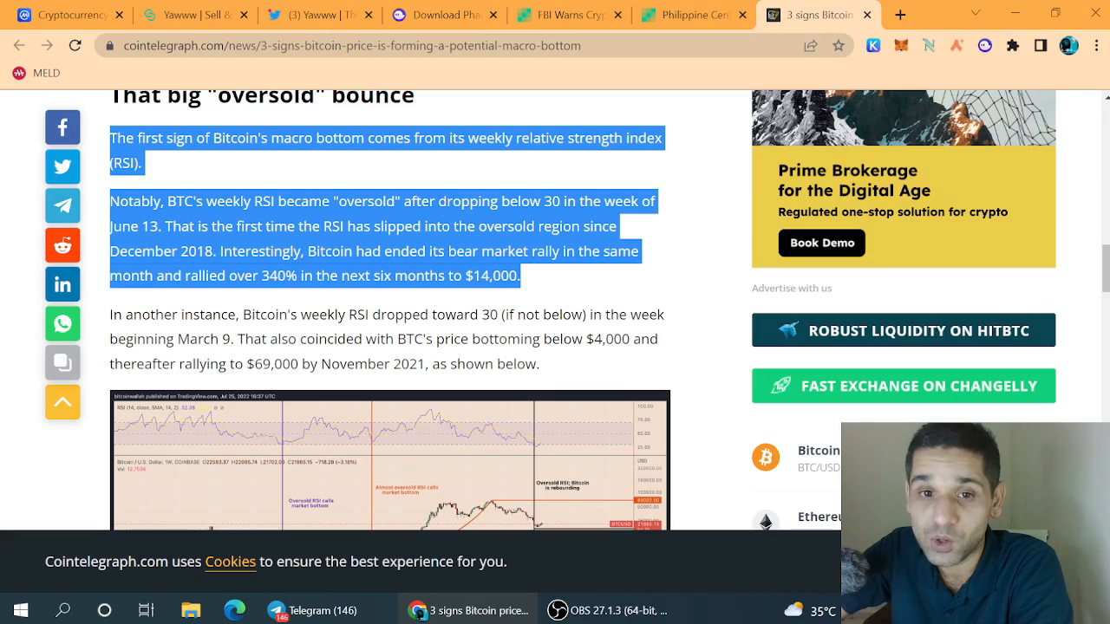
scroll(down, 3)
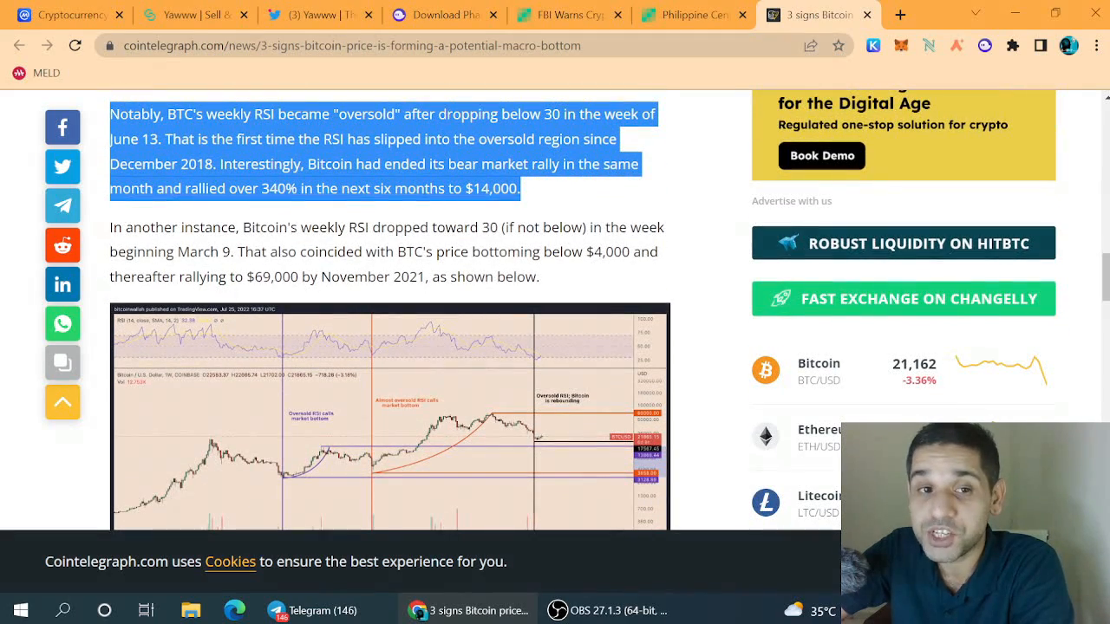
scroll(down, 3)
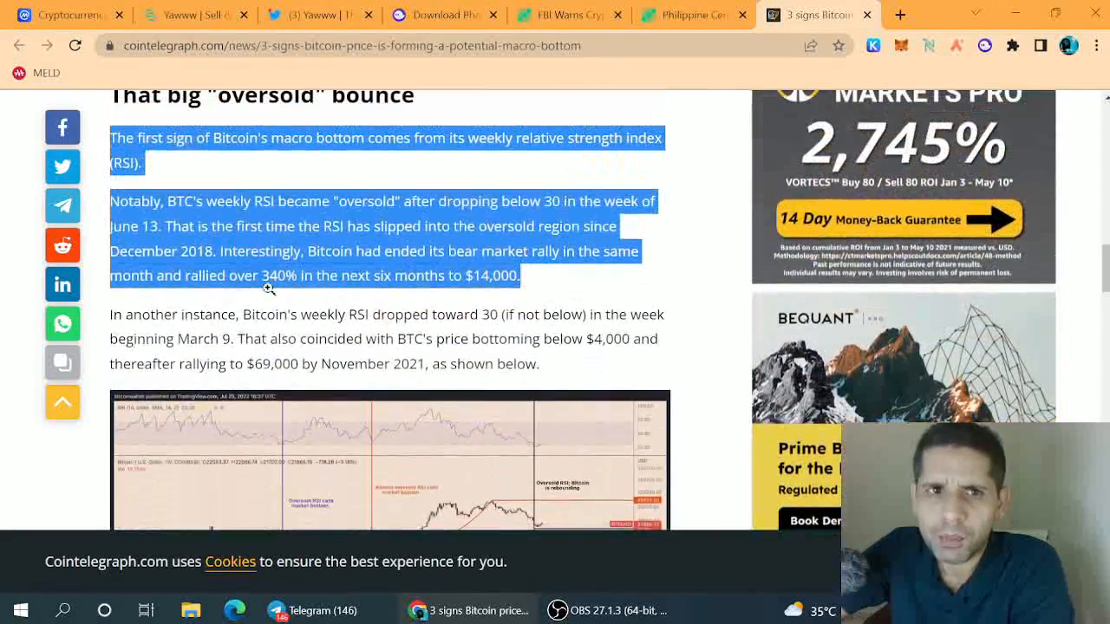
click(61, 15)
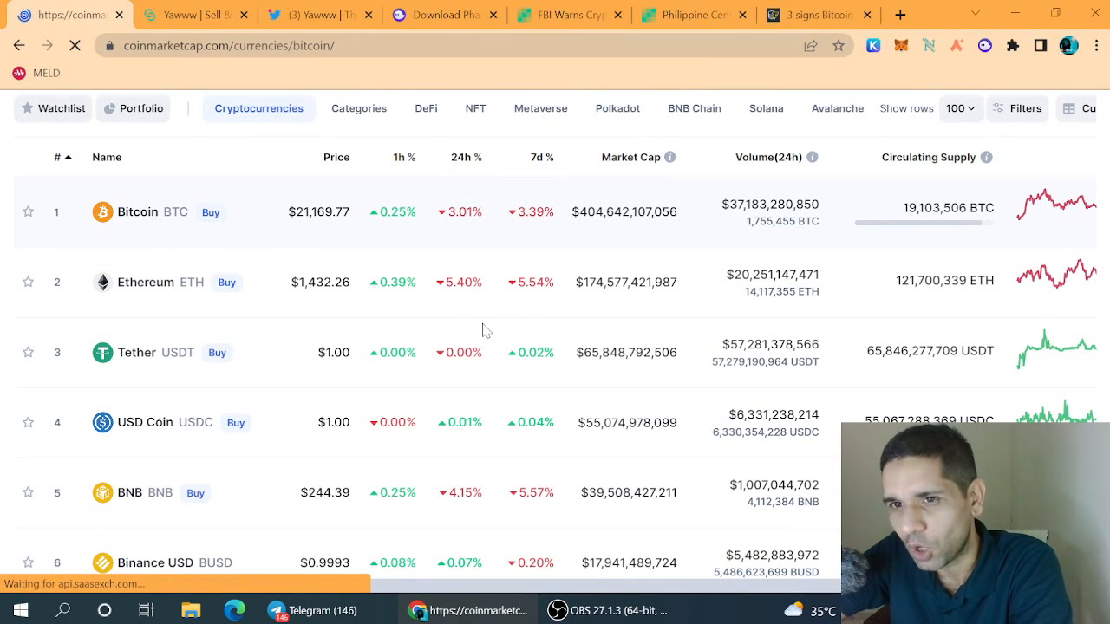
Step: Open Bitcoin's price details page from the CoinMarketCap rankings table
click(137, 211)
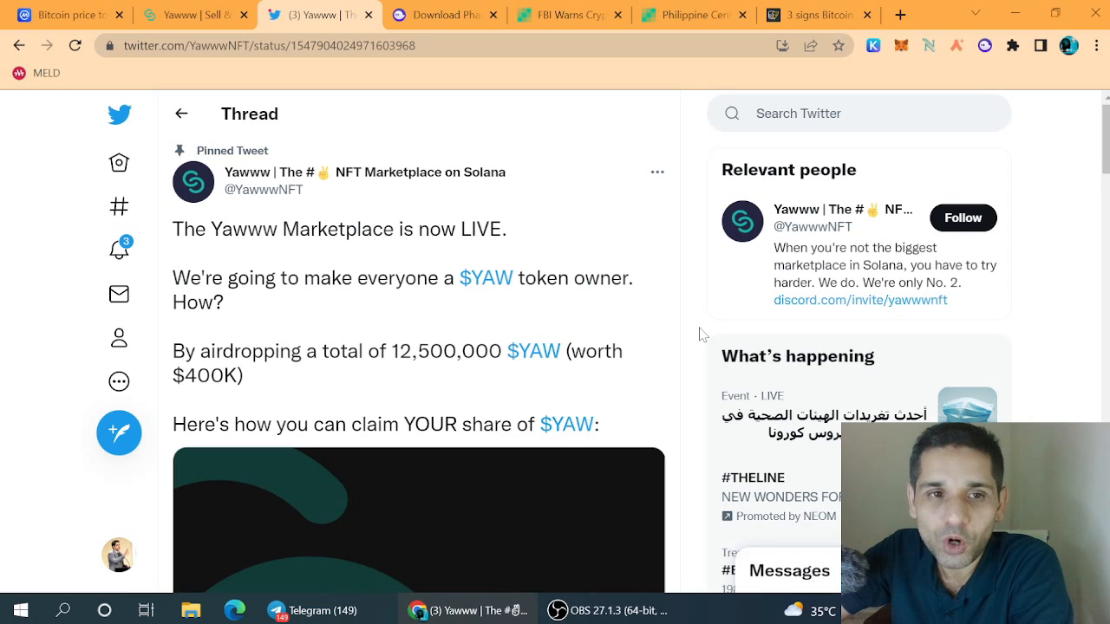
Step: Highlight the Yawww tweet's lines on the live marketplace, token ownership and 12,500,000 $YAW airdrop
drag(172, 228, 412, 228)
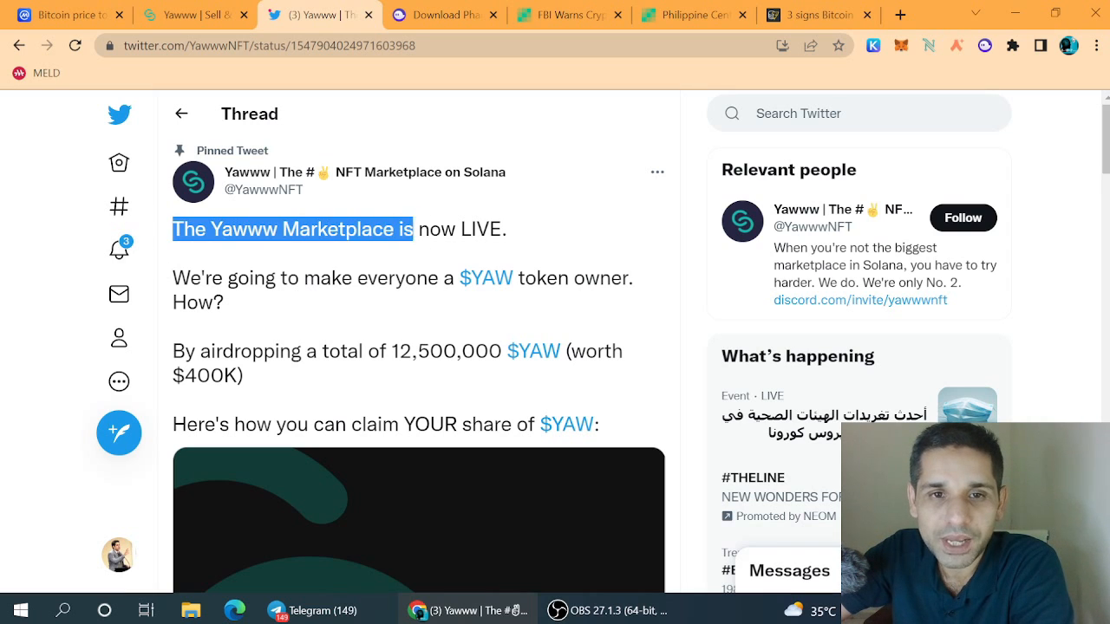
drag(173, 278, 224, 301)
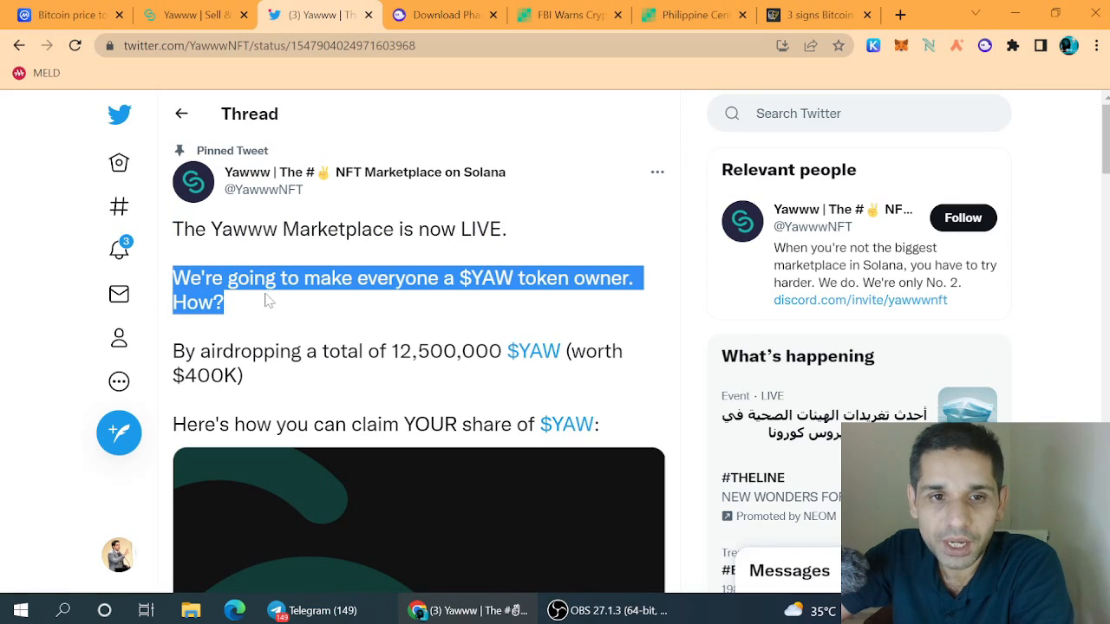
mouse_move(265, 333)
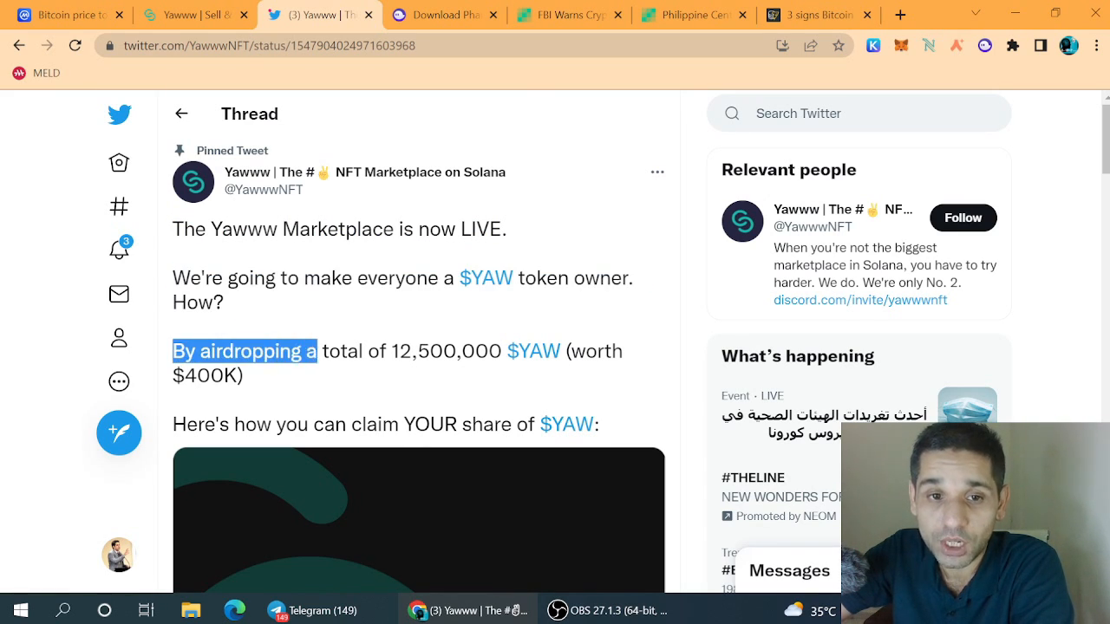
drag(318, 351, 546, 351)
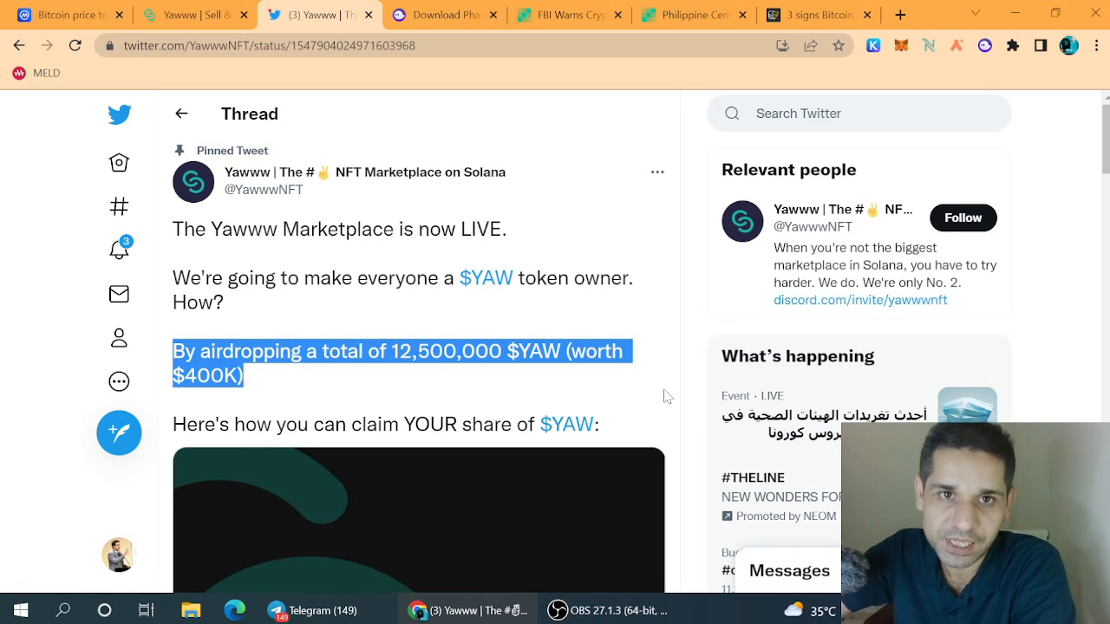
mouse_move(655, 371)
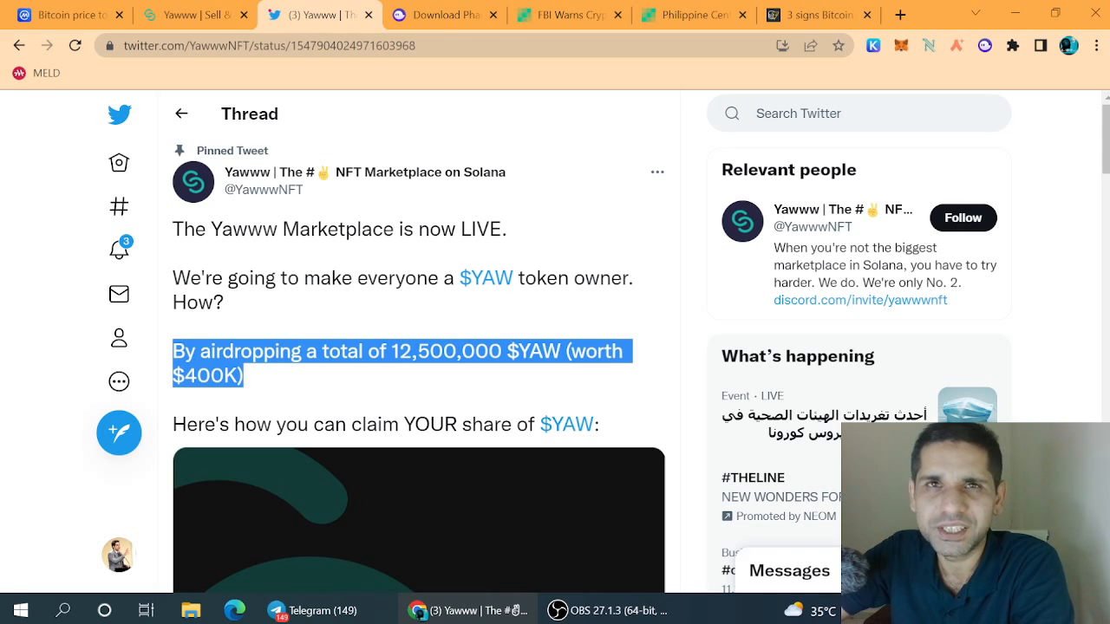
click(445, 14)
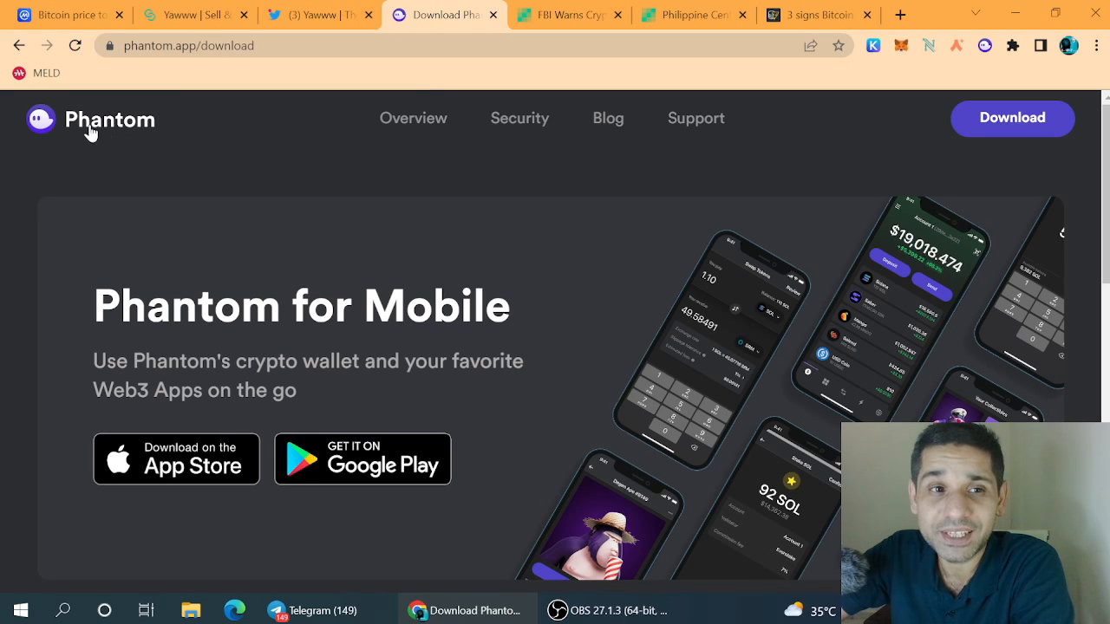
scroll(down, 3)
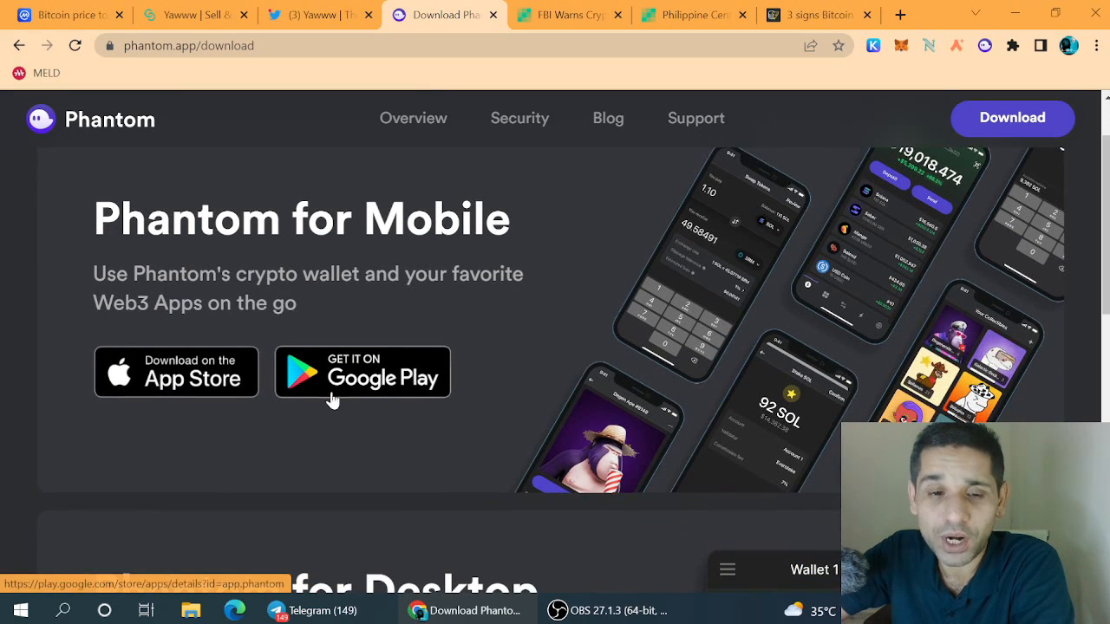
scroll(down, 3)
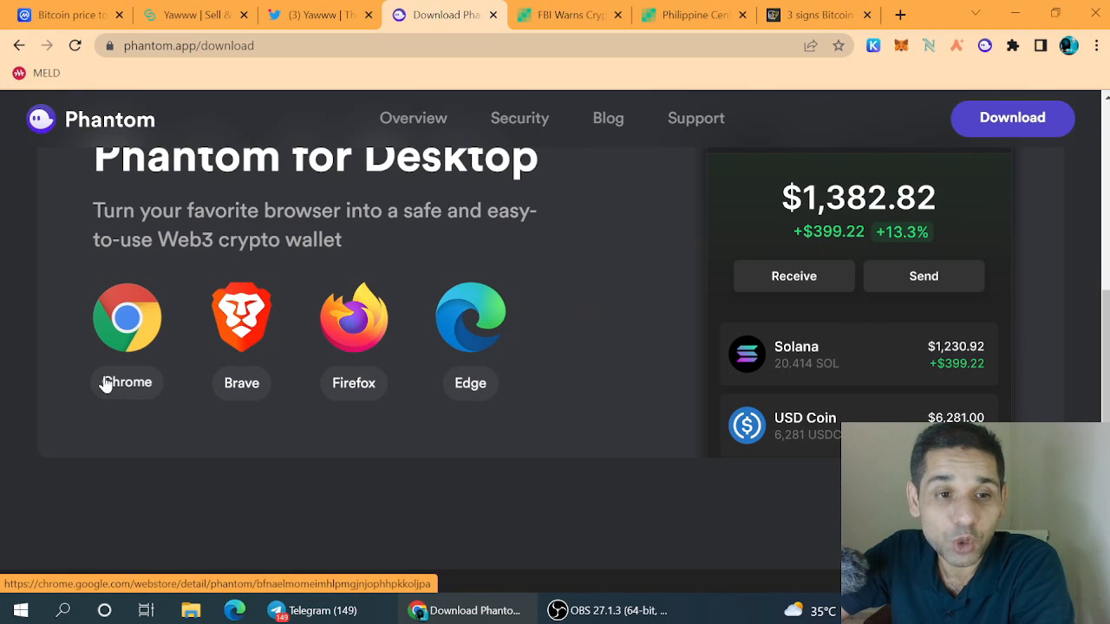
mouse_move(366, 389)
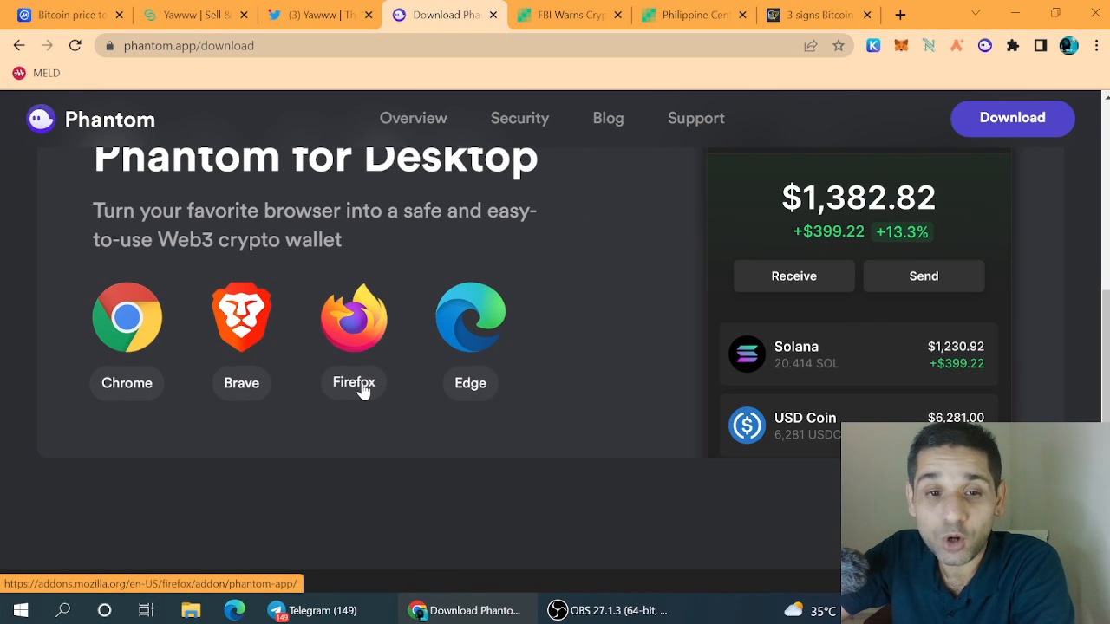
mouse_move(487, 392)
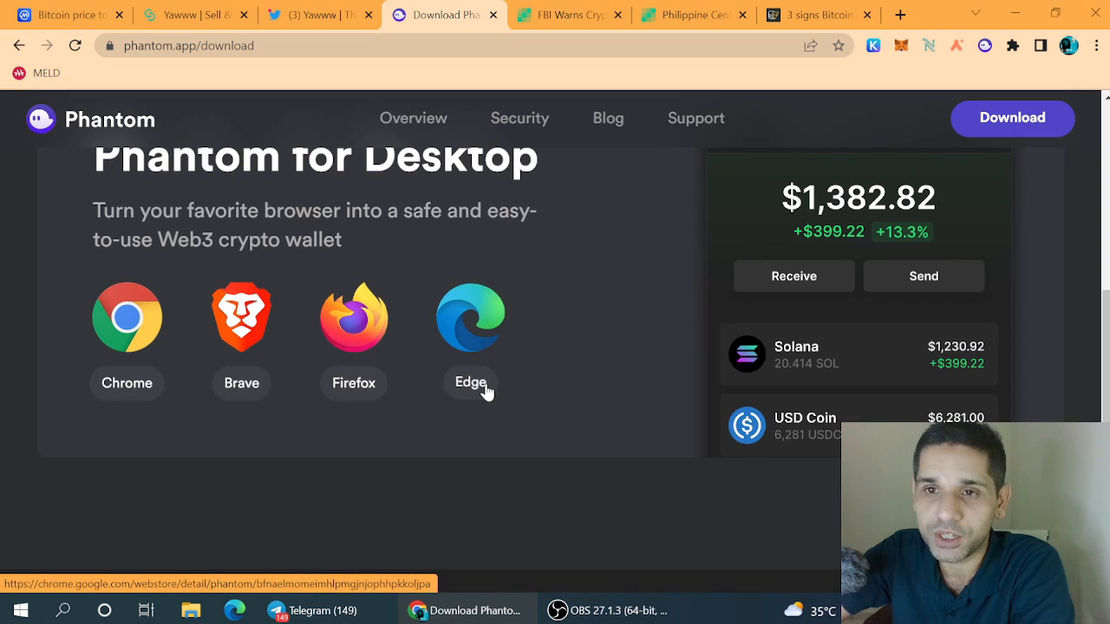
mouse_move(505, 372)
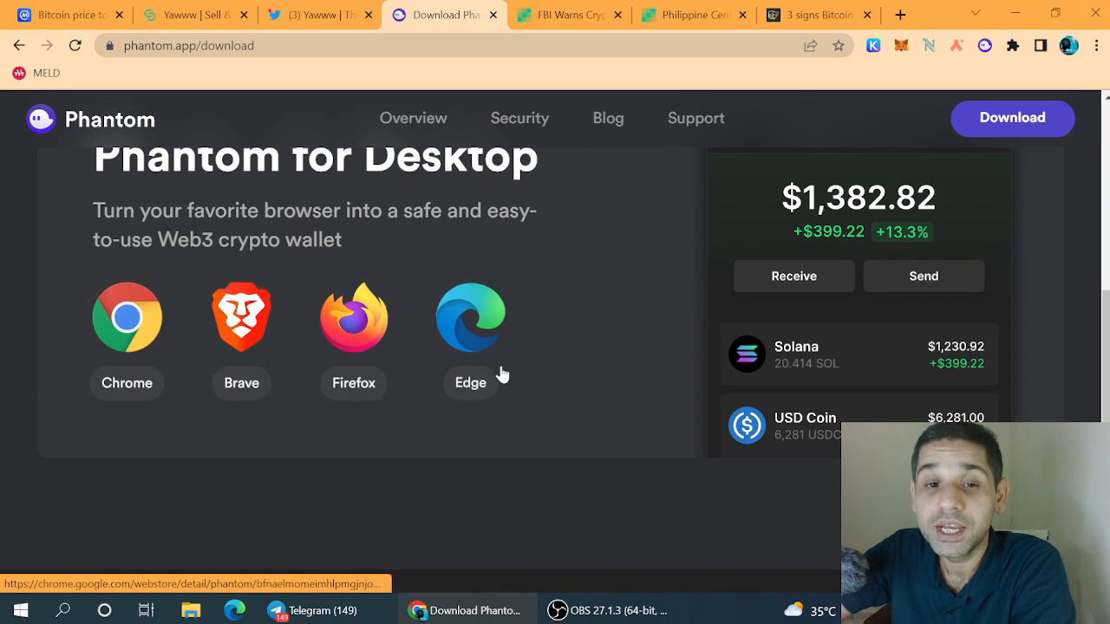
scroll(down, 3)
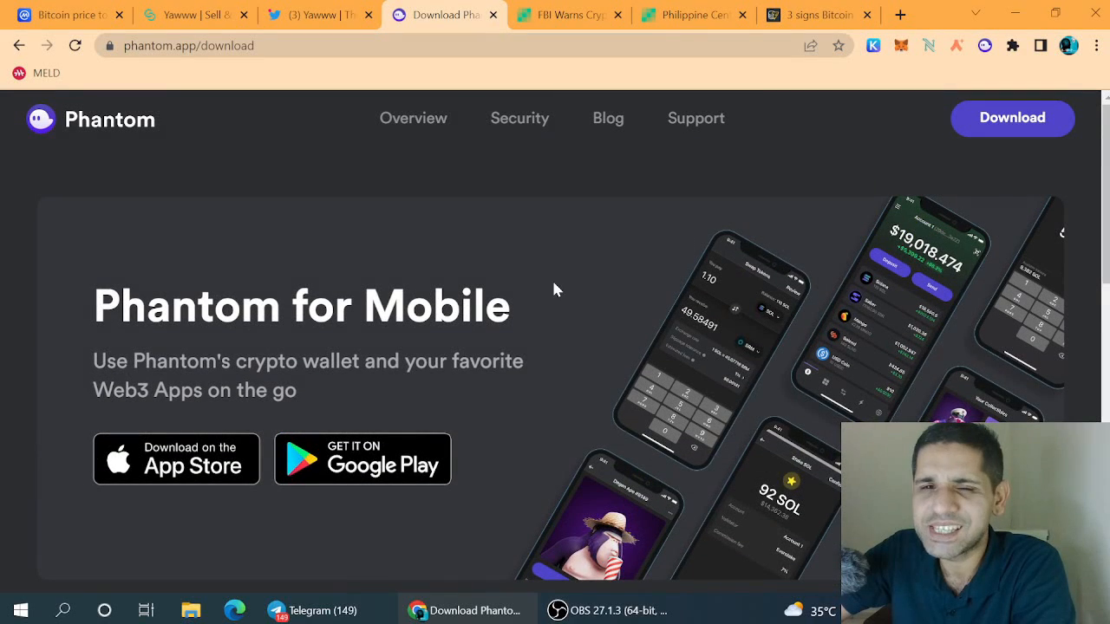
mouse_move(574, 295)
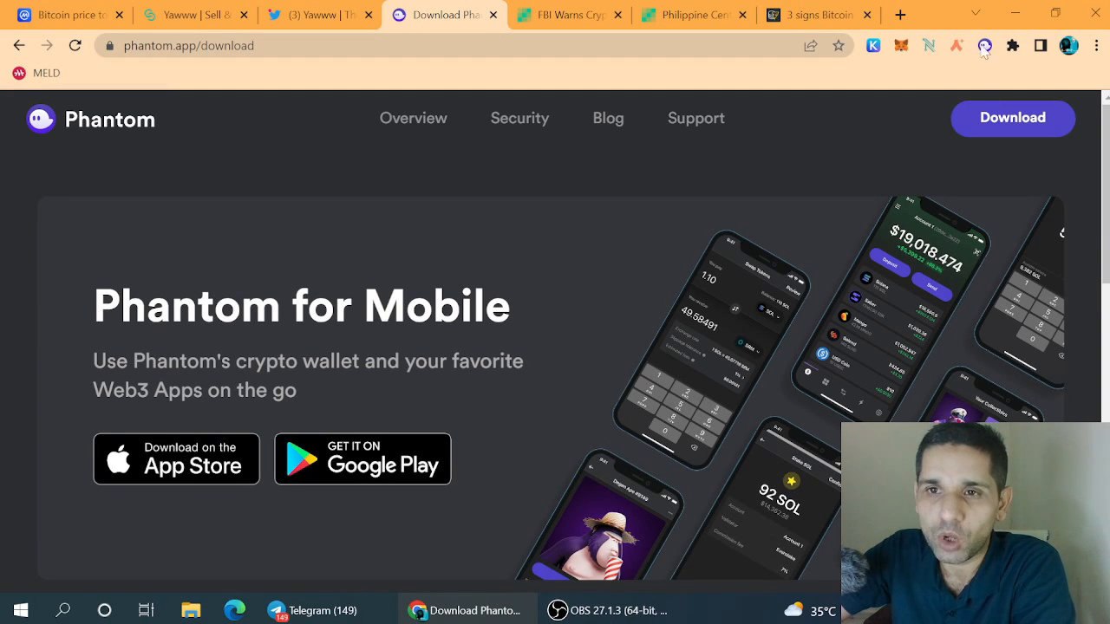
mouse_move(981, 48)
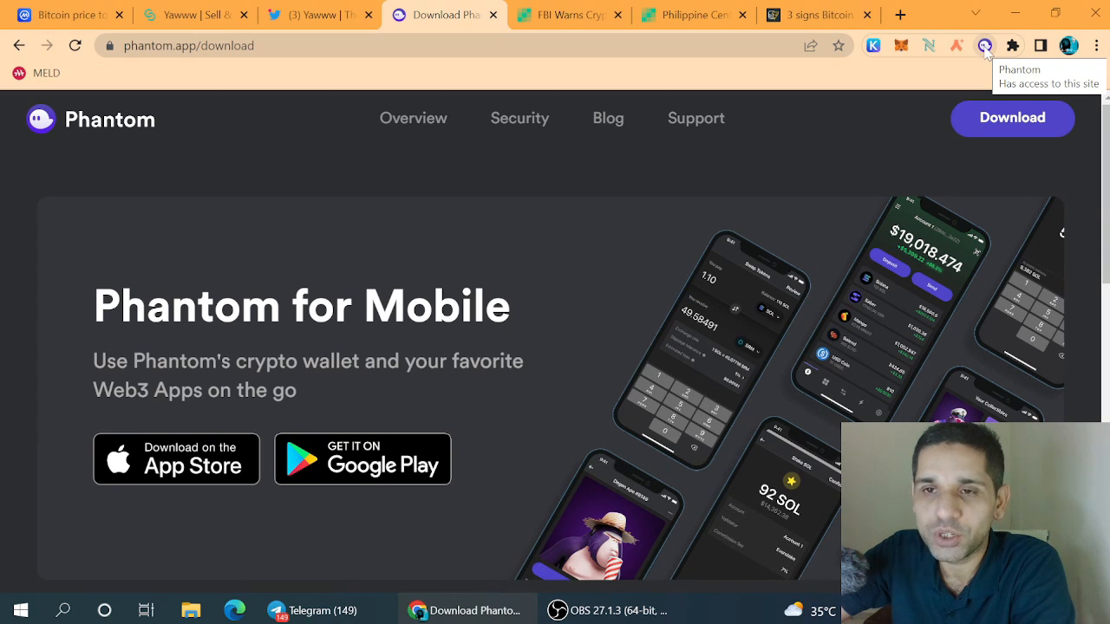
mouse_move(954, 57)
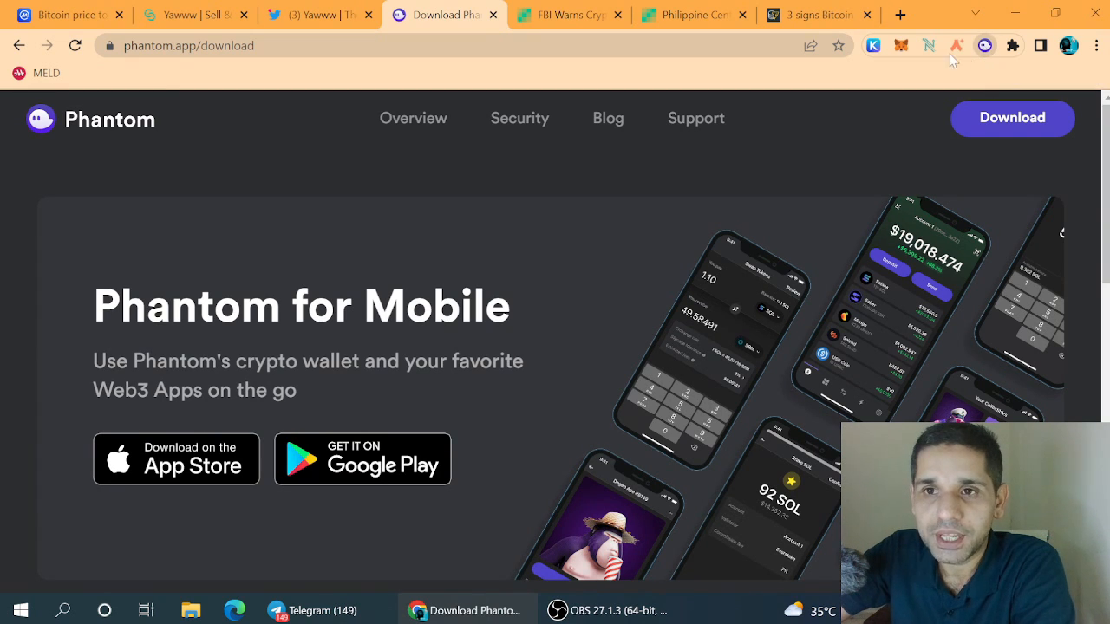
click(981, 45)
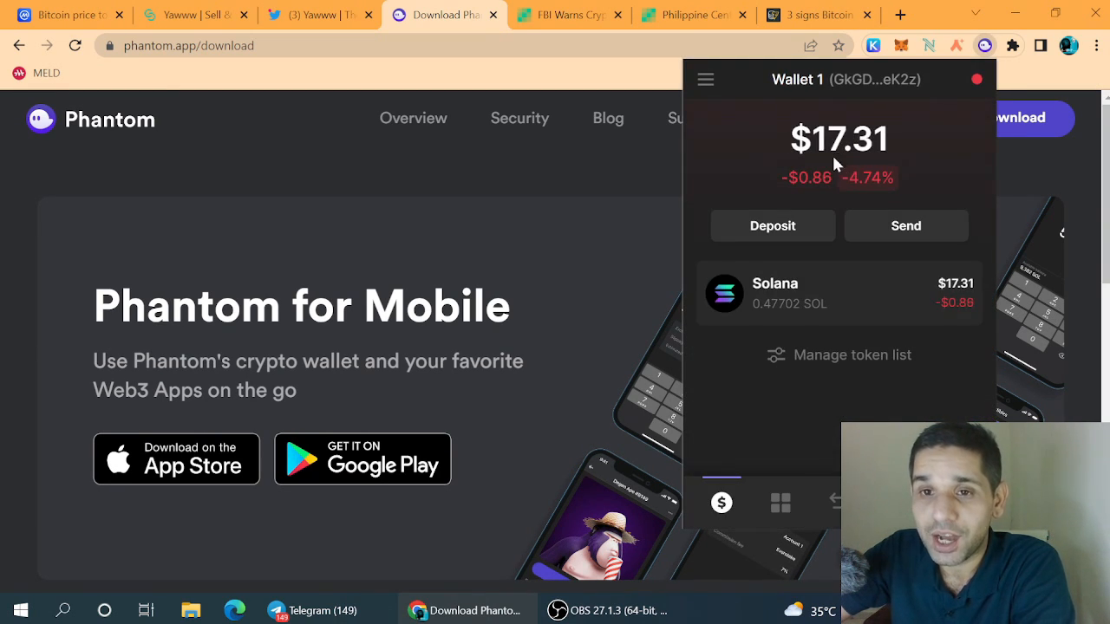
mouse_move(898, 93)
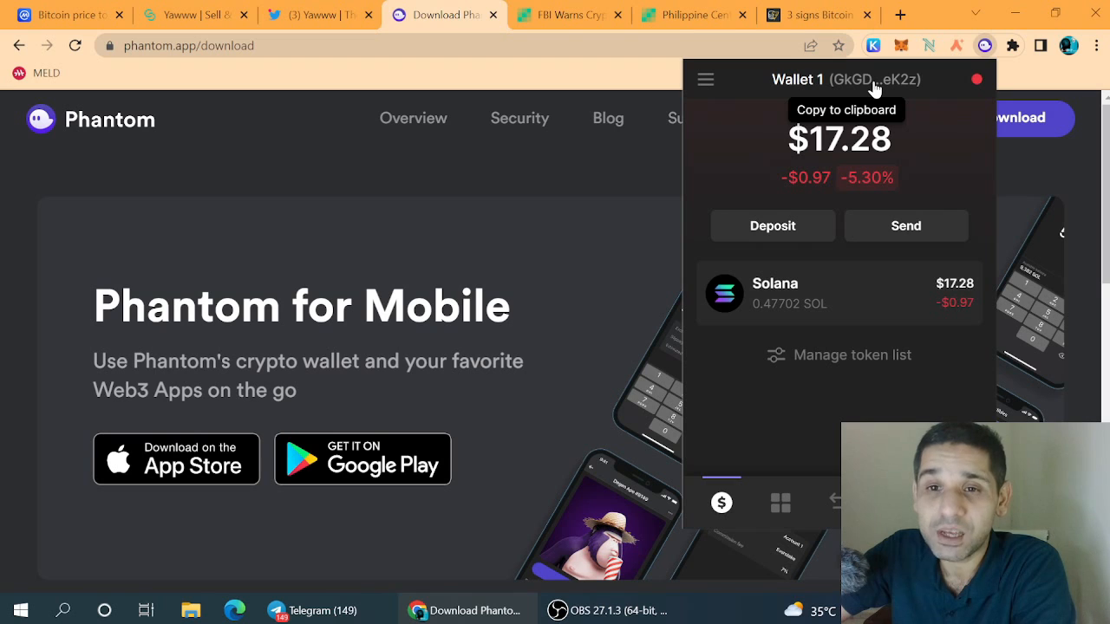
mouse_move(603, 190)
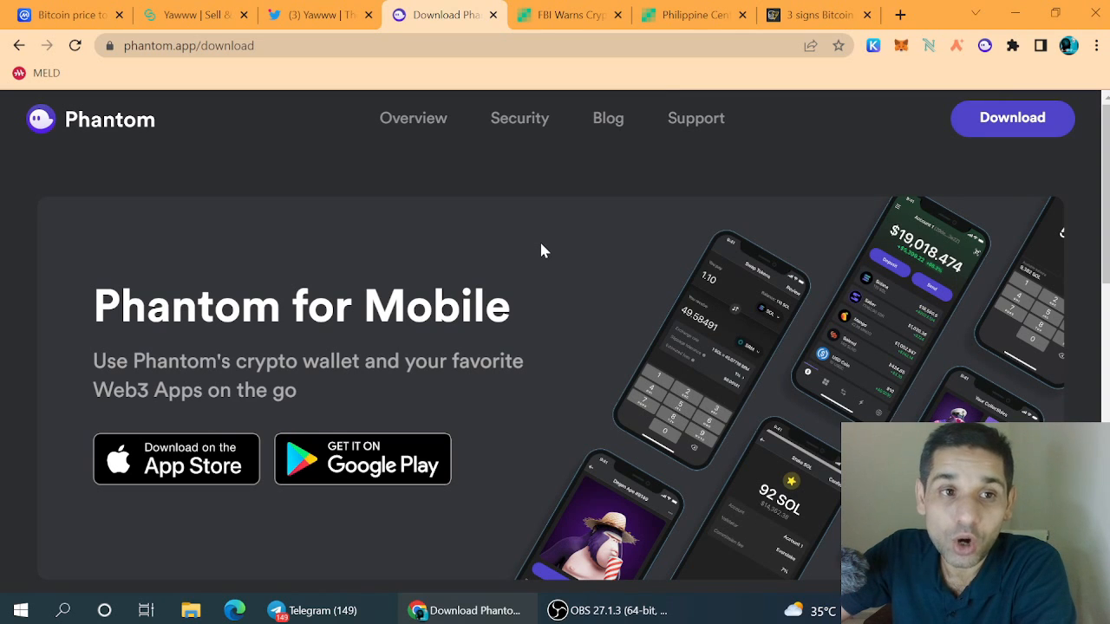
Step: Go from Yawww's home page through OTC Marketplace > All Collections to Creepy Cats
click(198, 15)
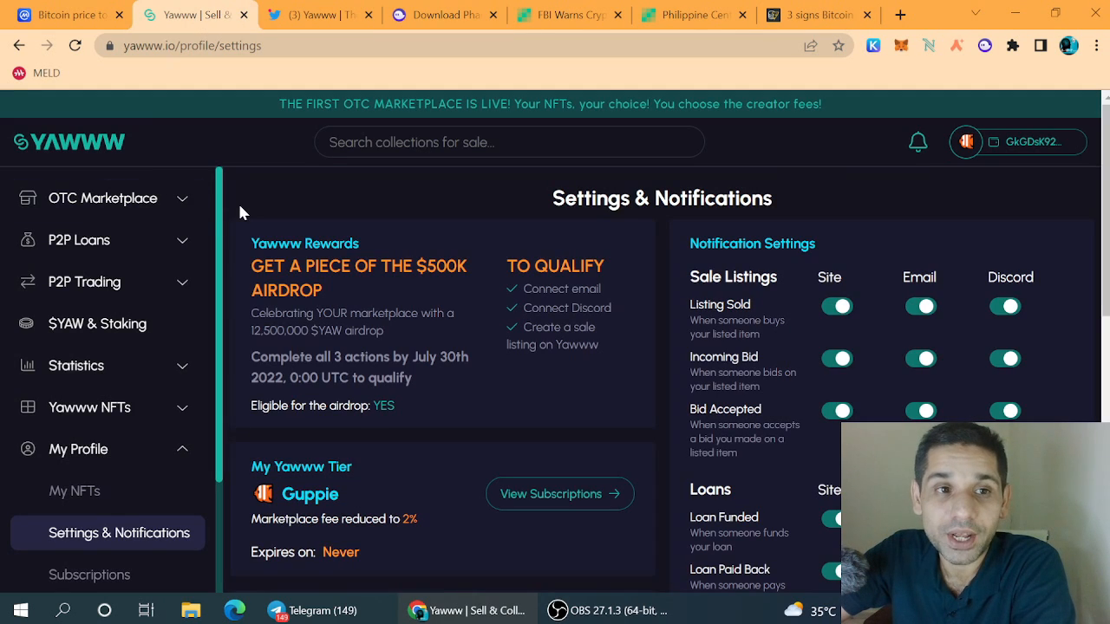
click(69, 142)
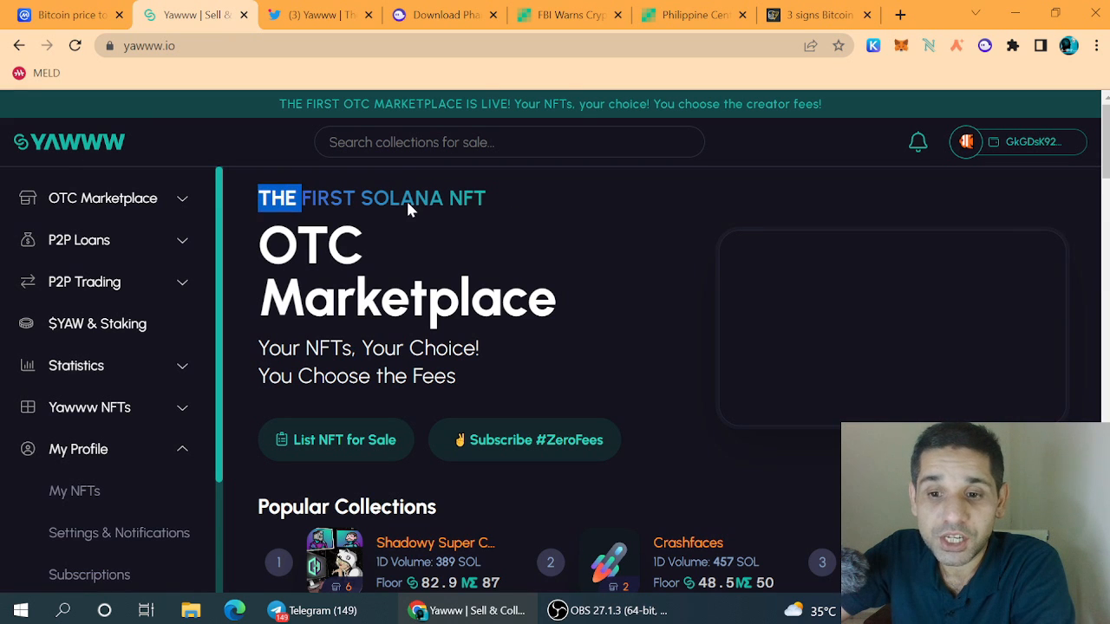
click(103, 198)
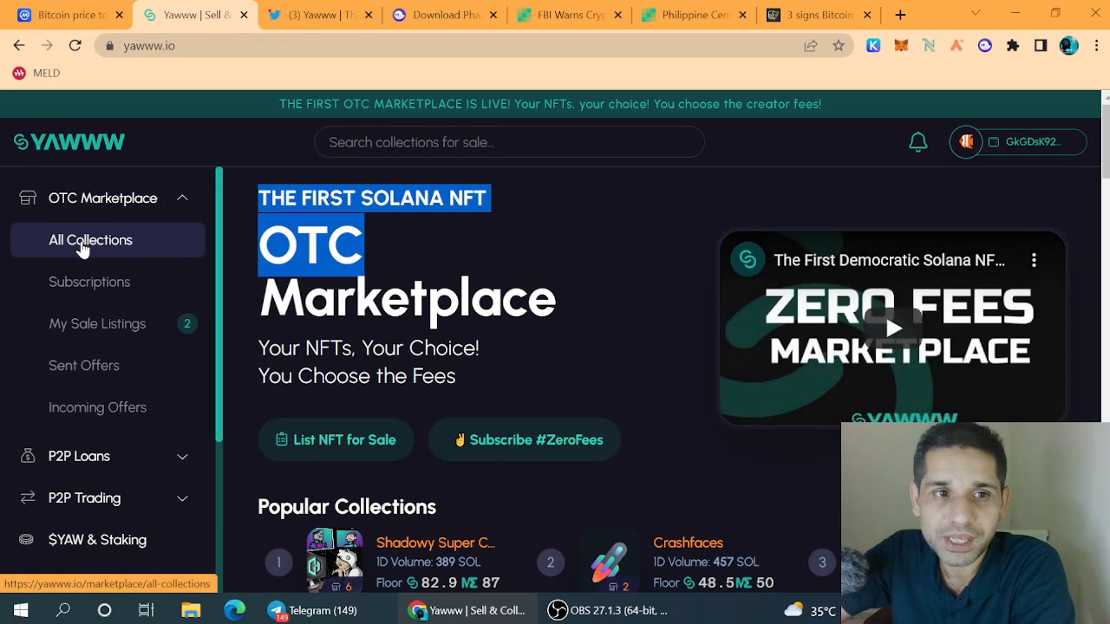
click(90, 240)
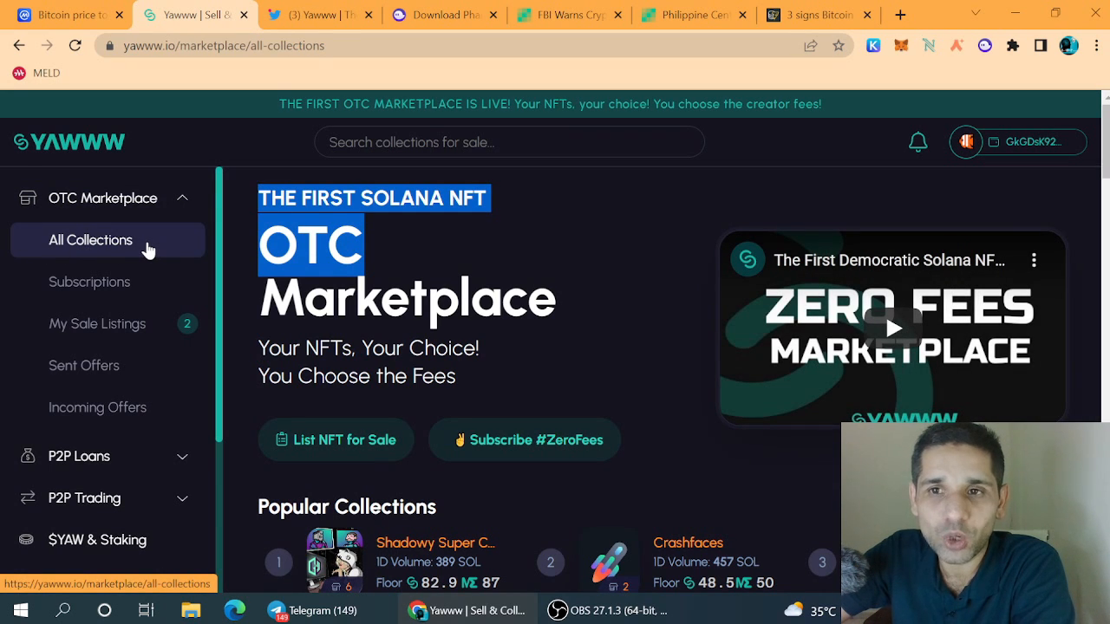
scroll(down, 3)
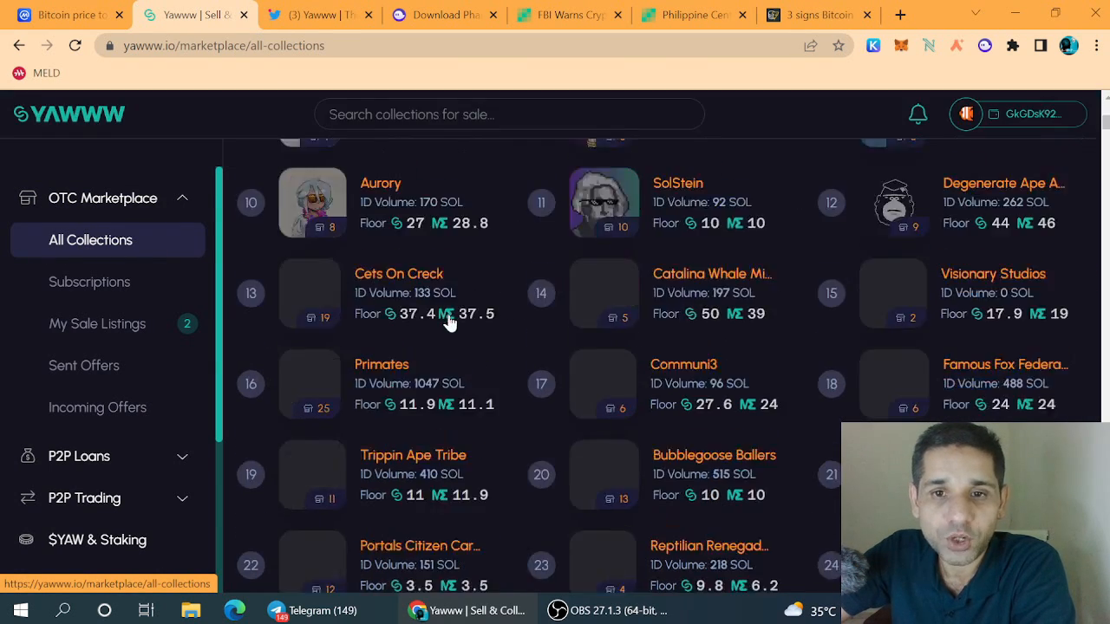
scroll(down, 3)
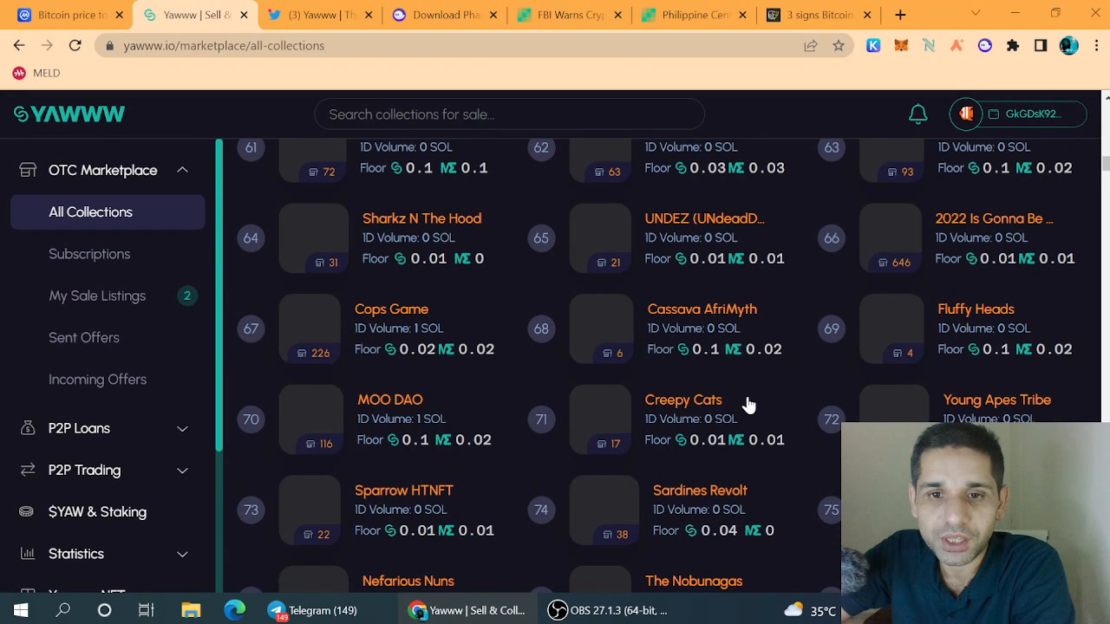
click(682, 400)
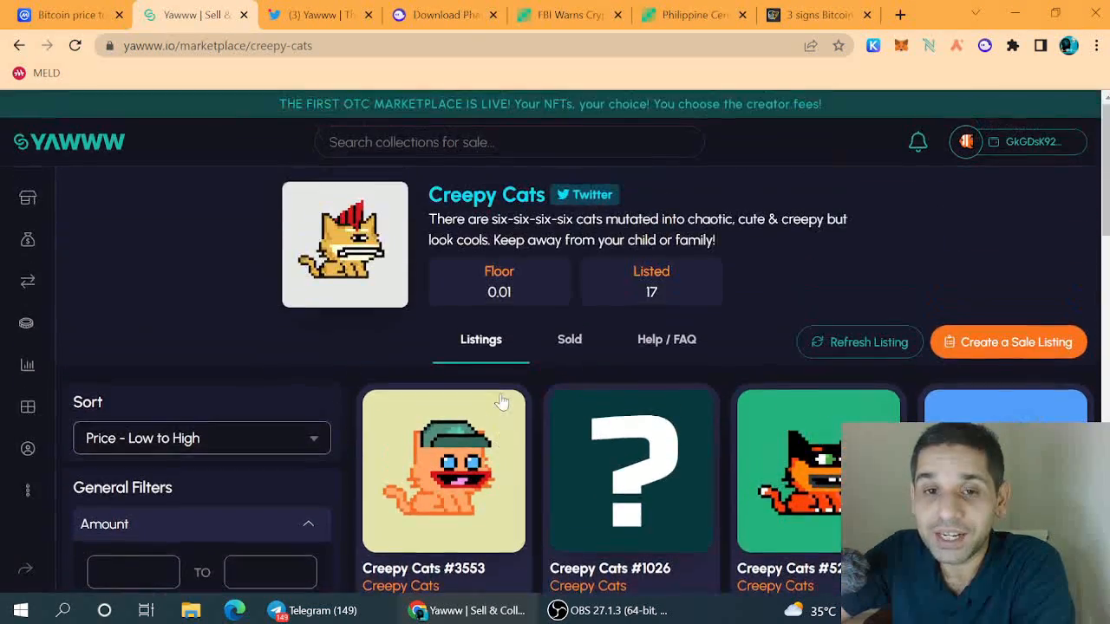
scroll(down, 3)
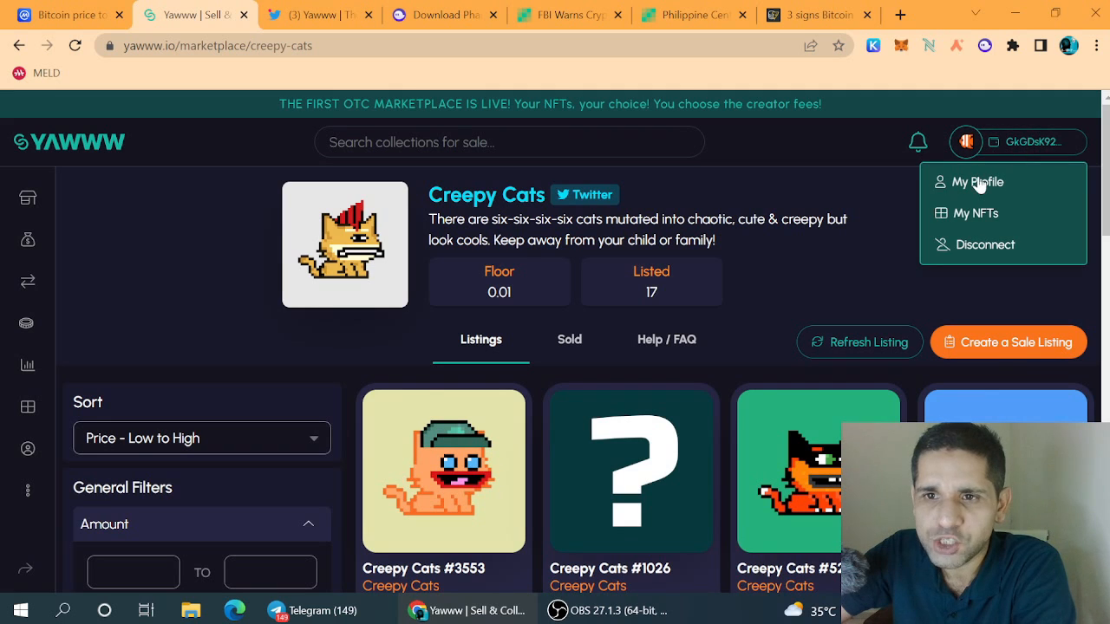
Step: View Yawww profile settings showing airdrop eligibility YES, then return to CoinMarketCap's Bitcoin page
click(977, 182)
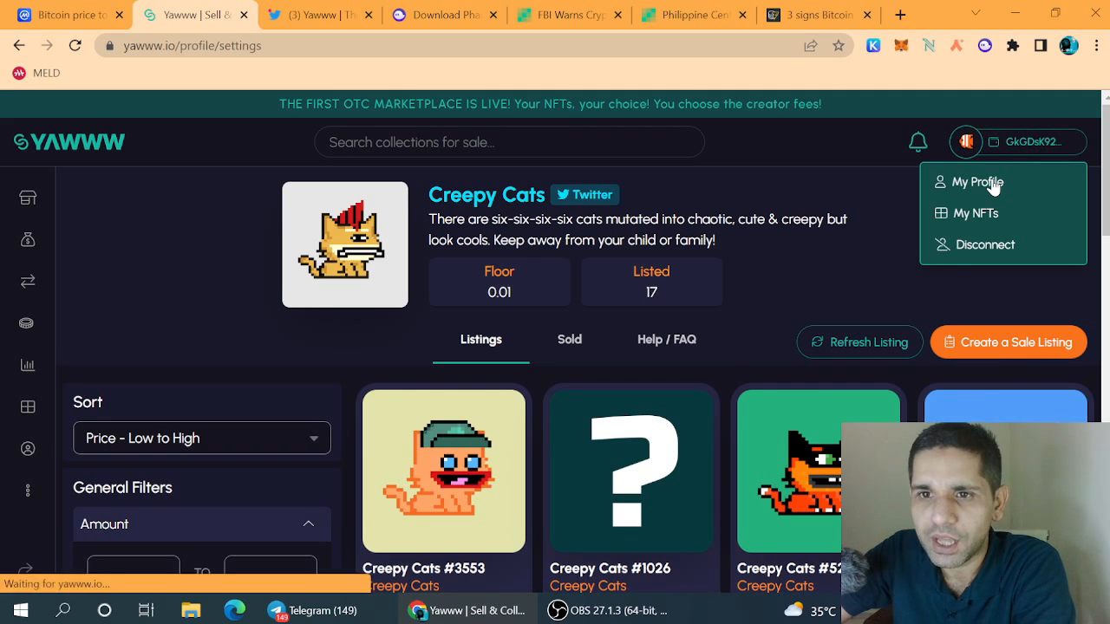
click(977, 182)
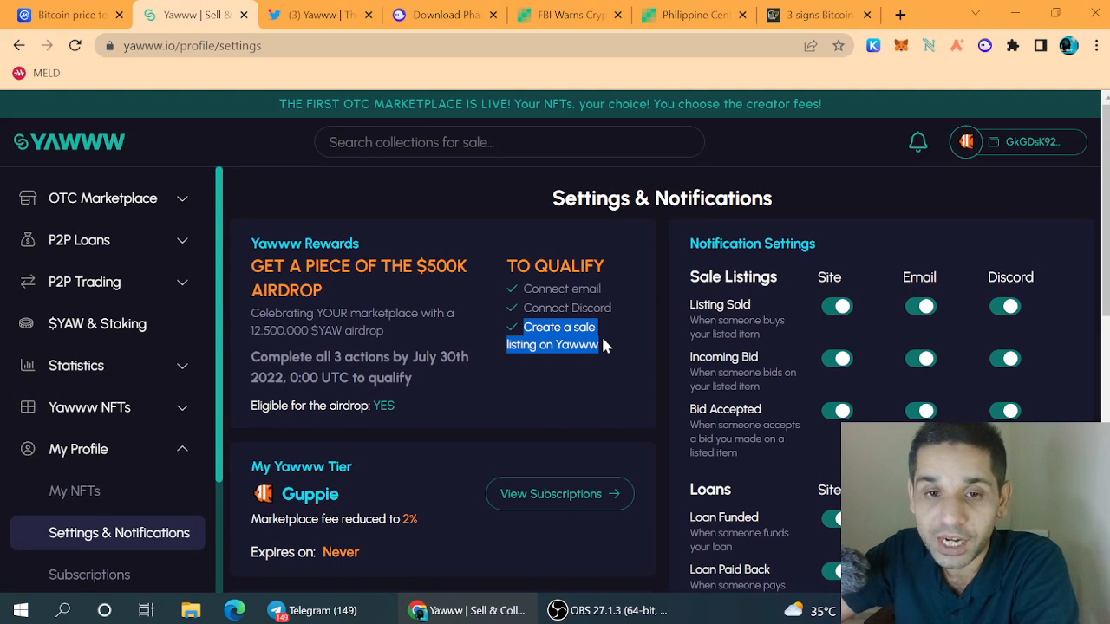
mouse_move(604, 345)
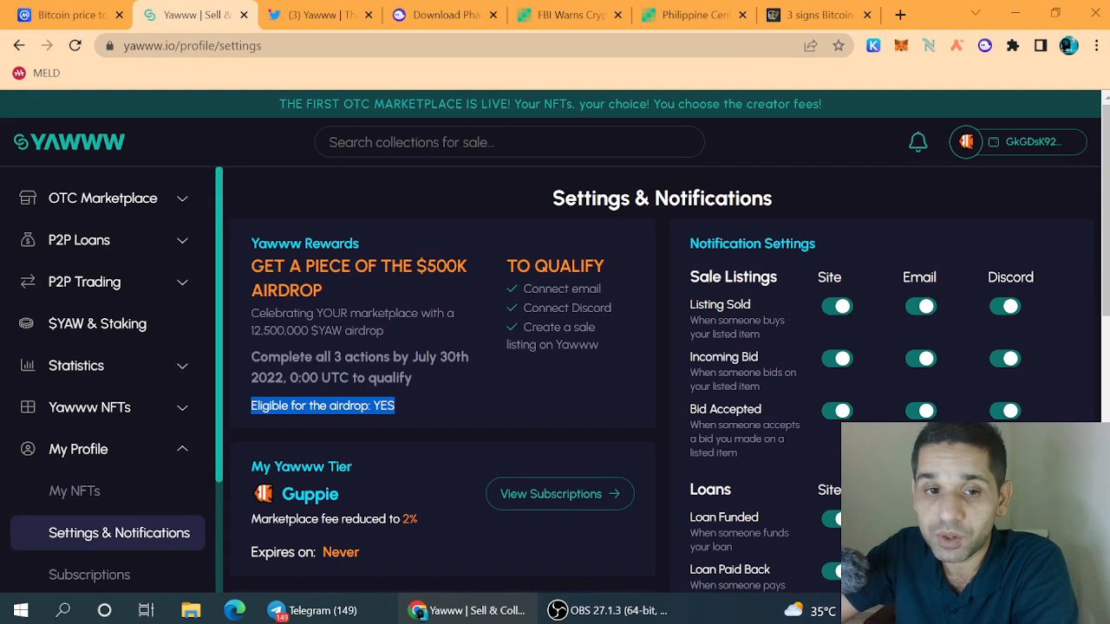
mouse_move(415, 385)
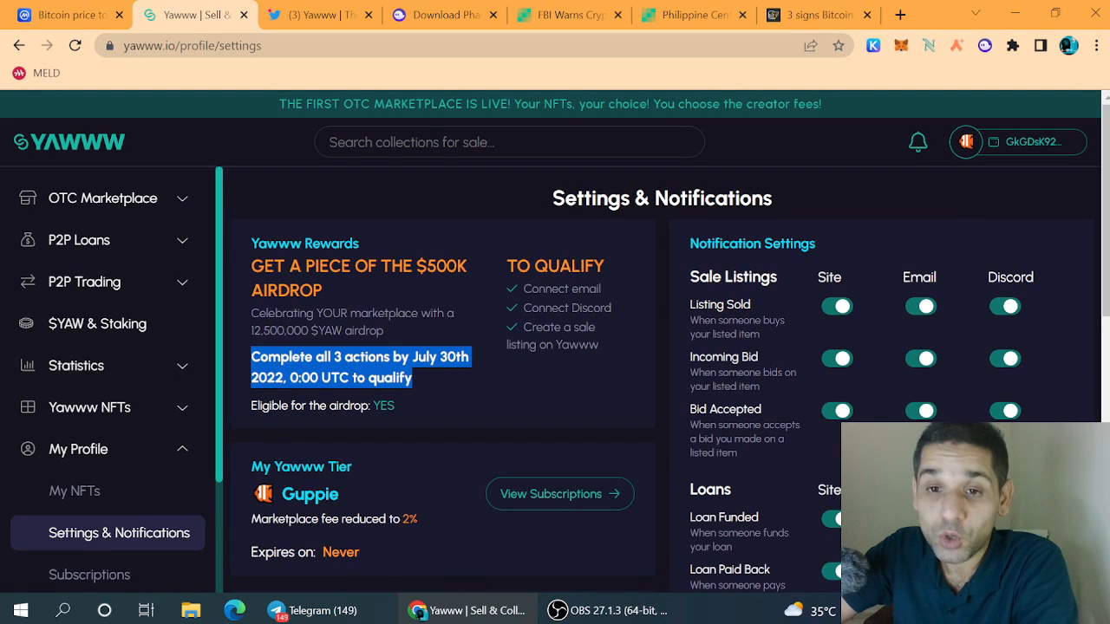
mouse_move(441, 198)
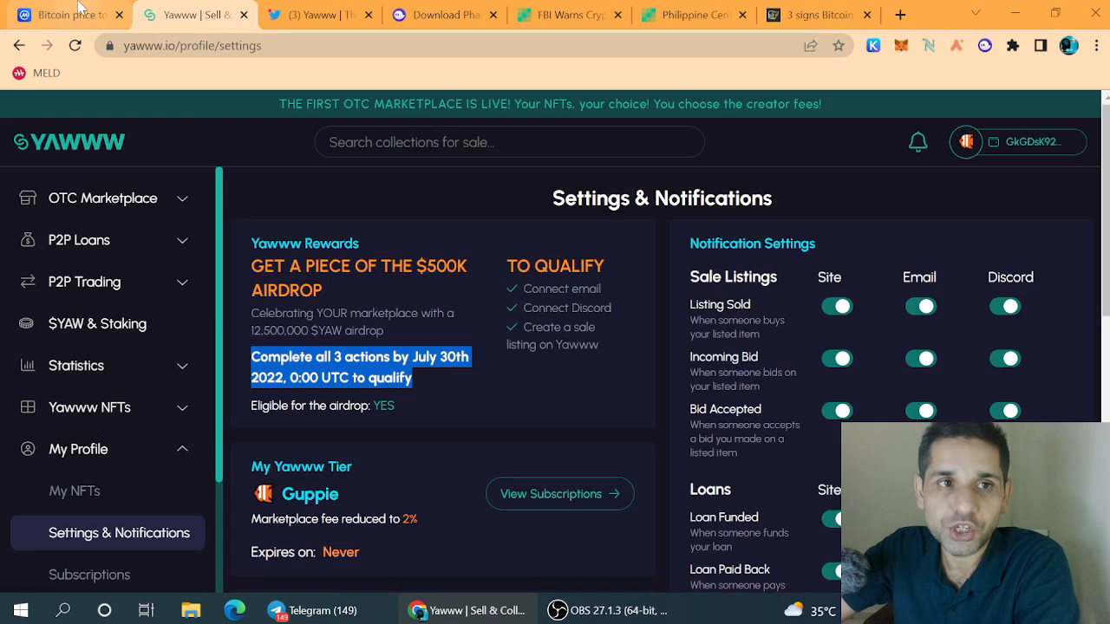
click(60, 15)
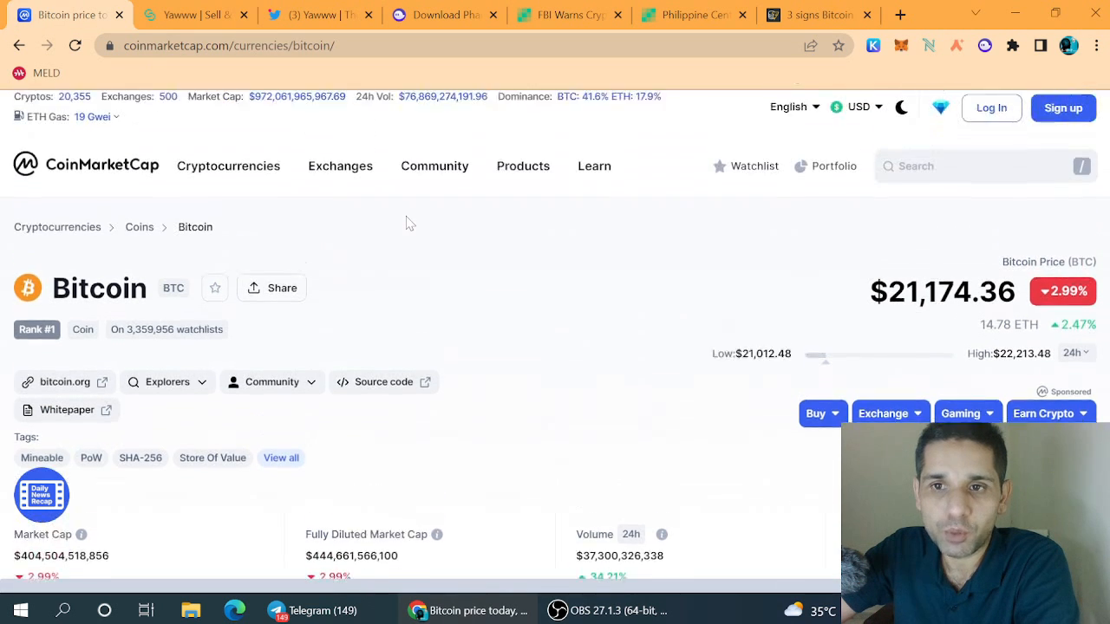